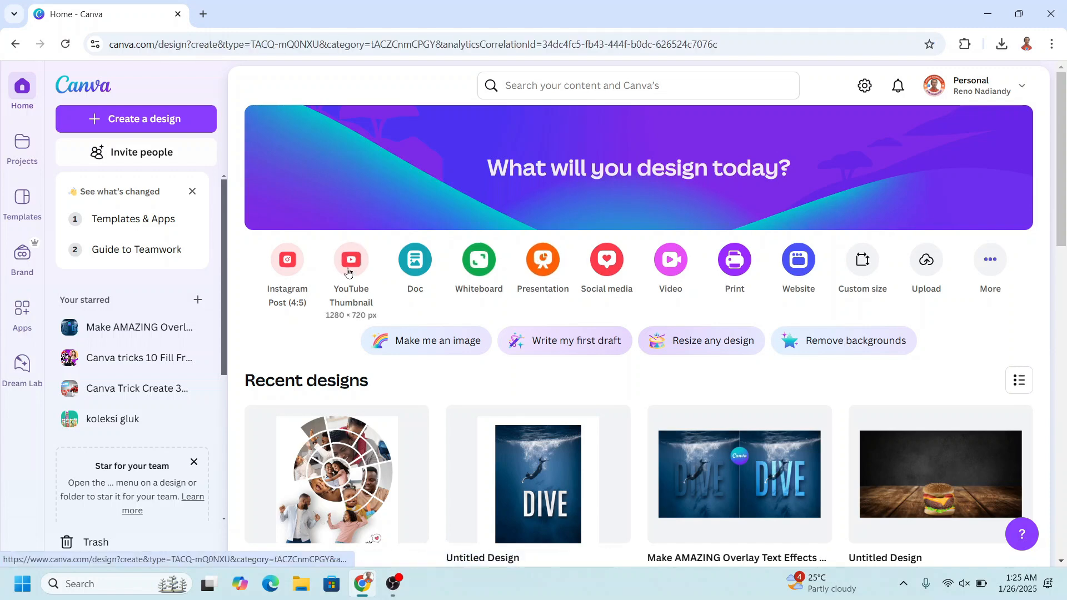
# Step: Start a blank YouTube Thumbnail design and find the Text Maker app under Apps
pyautogui.click(351, 260)
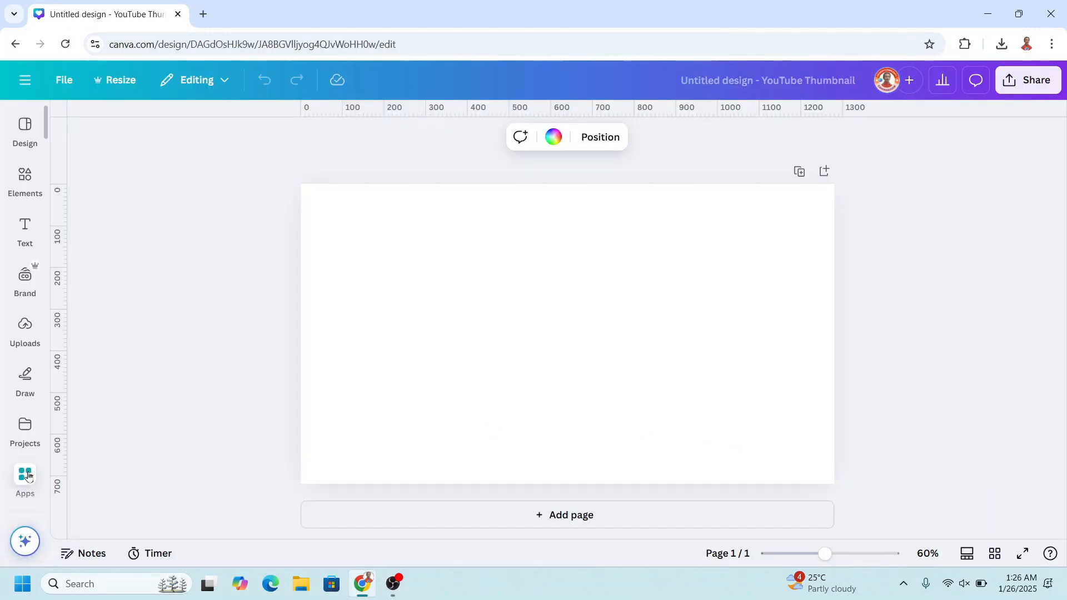
pyautogui.click(24, 476)
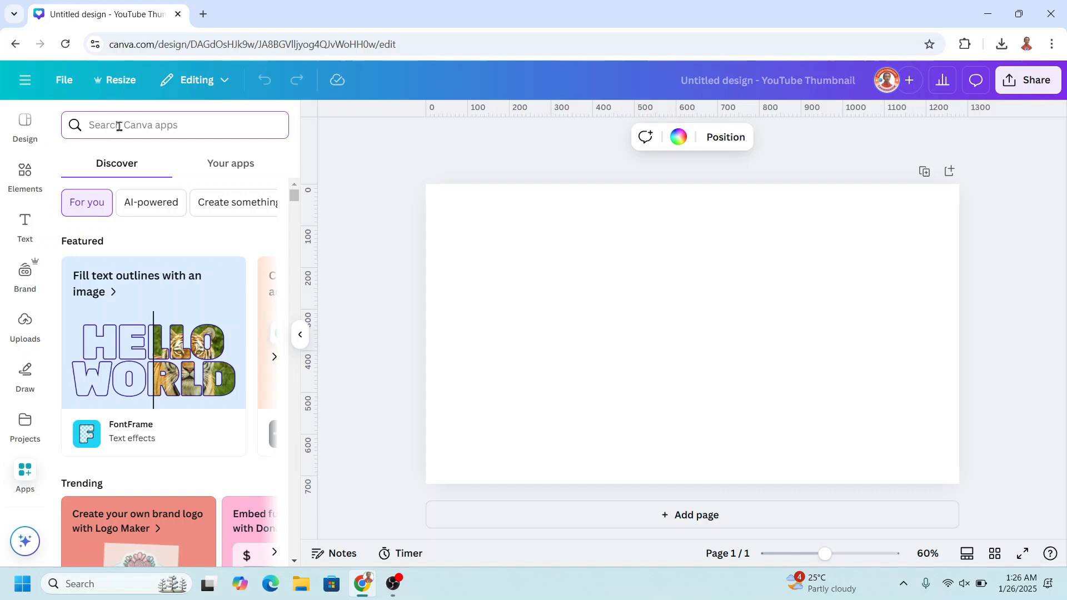
pyautogui.write('Text Maker')
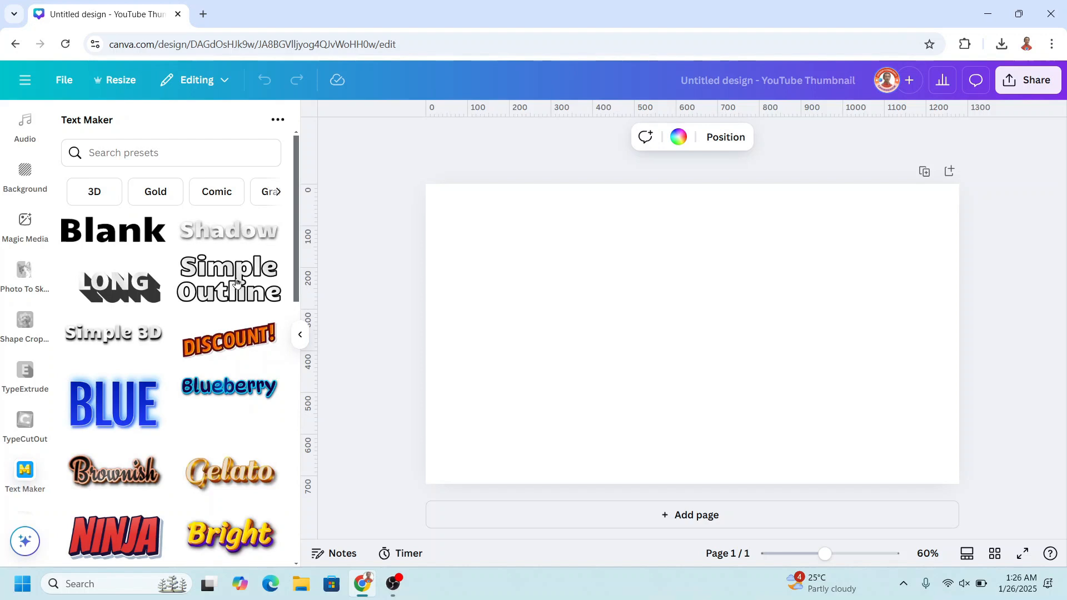
# Step: Apply the Simple Outline preset, change its text to DREAM and set the font to Anton
pyautogui.click(229, 279)
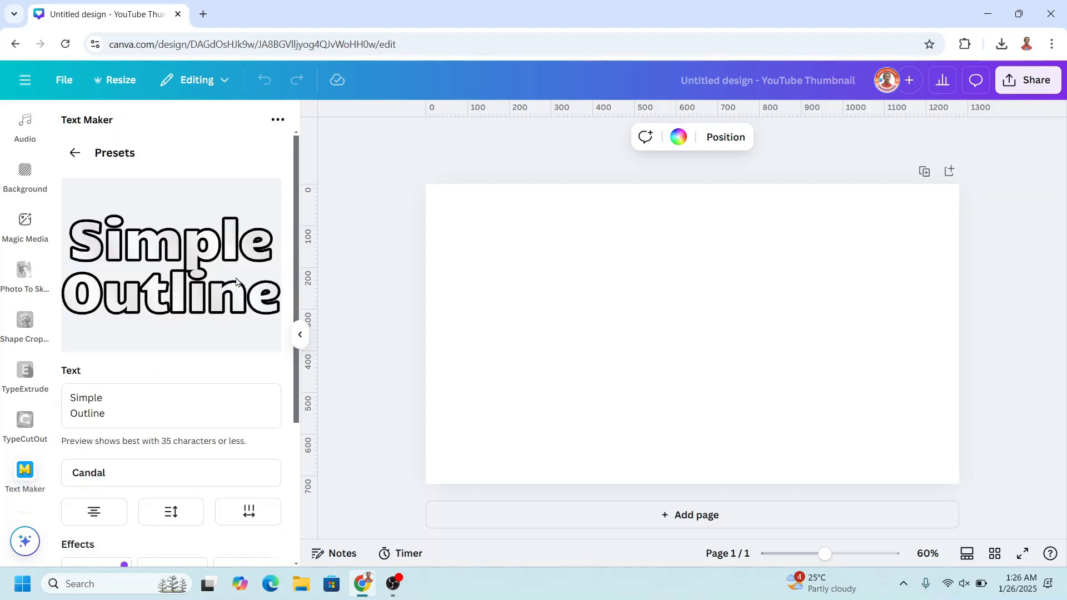
pyautogui.click(146, 421)
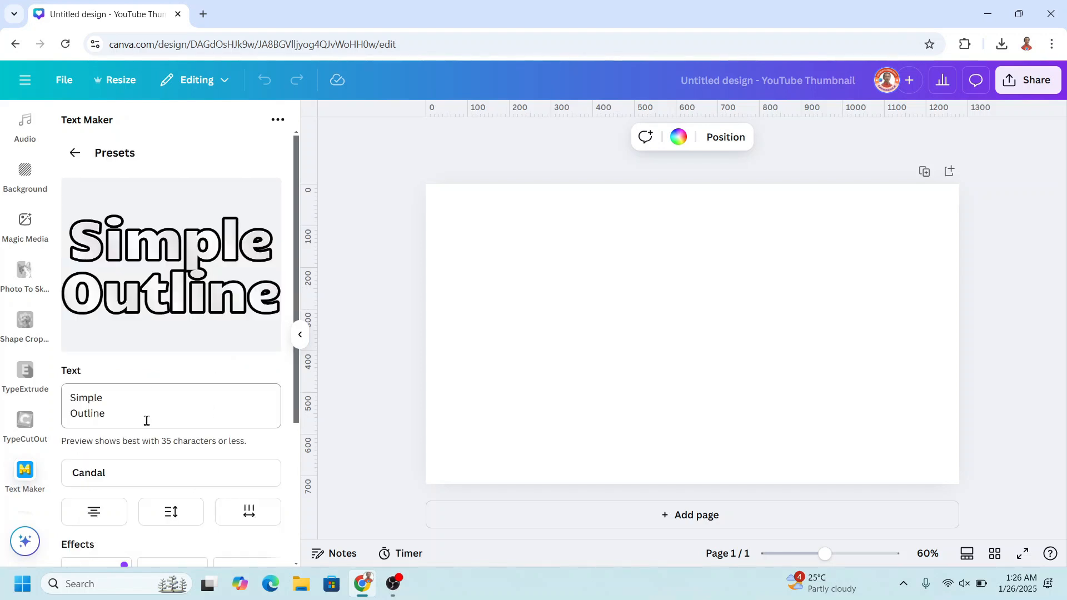
pyautogui.write('DR')
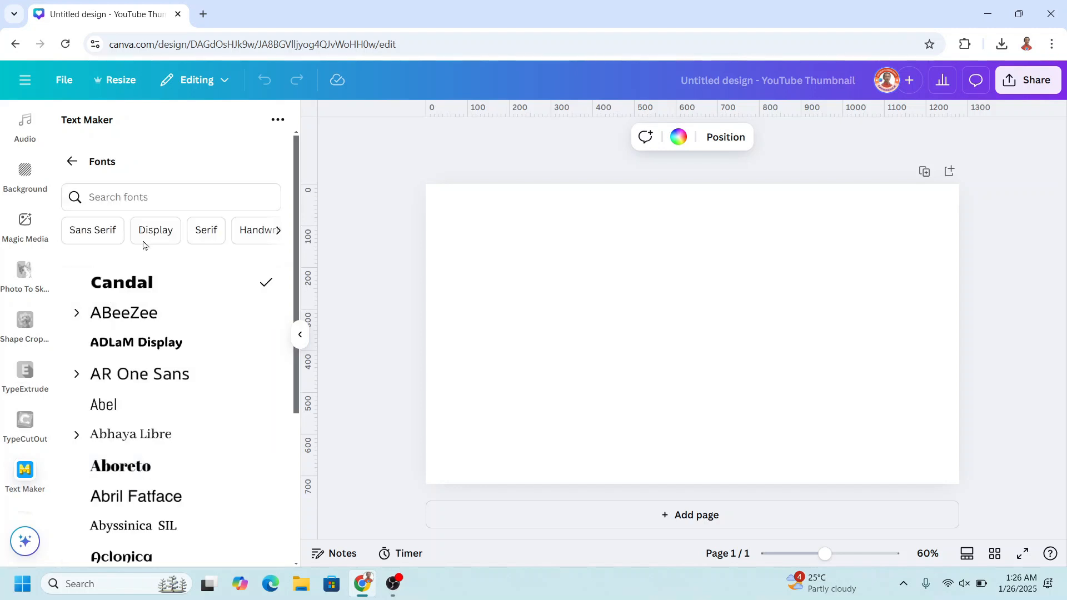
pyautogui.write('ANTON')
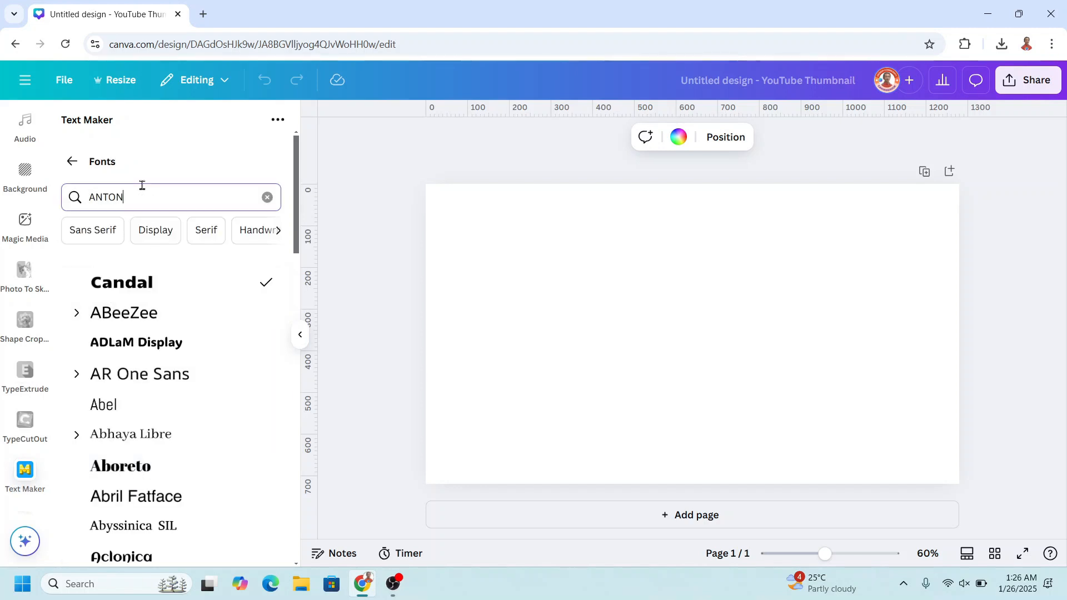
pyautogui.click(72, 161)
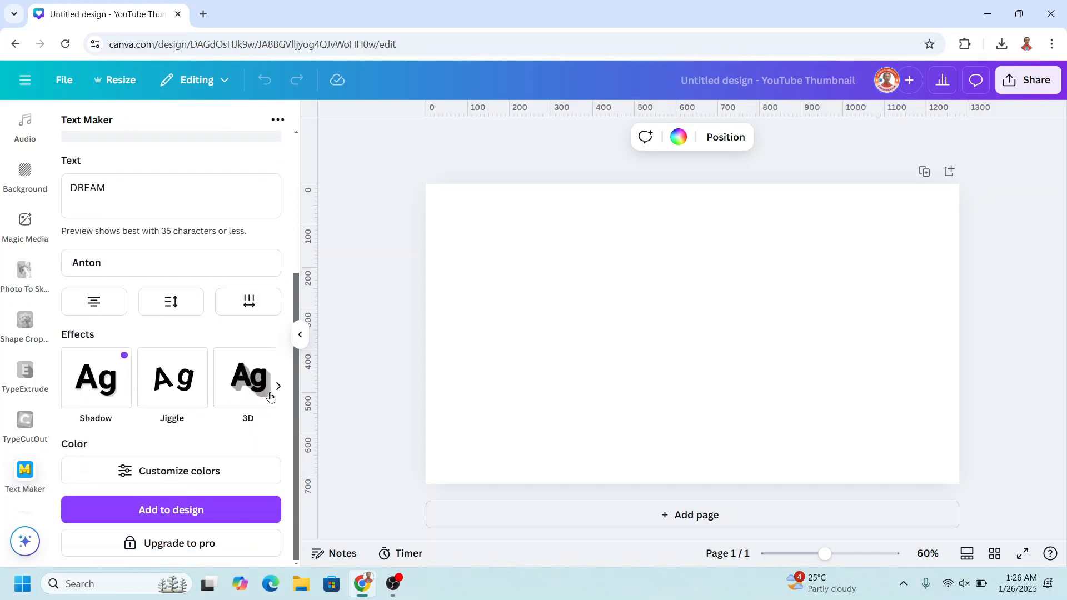
# Step: Switch off Enable outline in the Outline effect settings and return to the main text settings
pyautogui.click(276, 385)
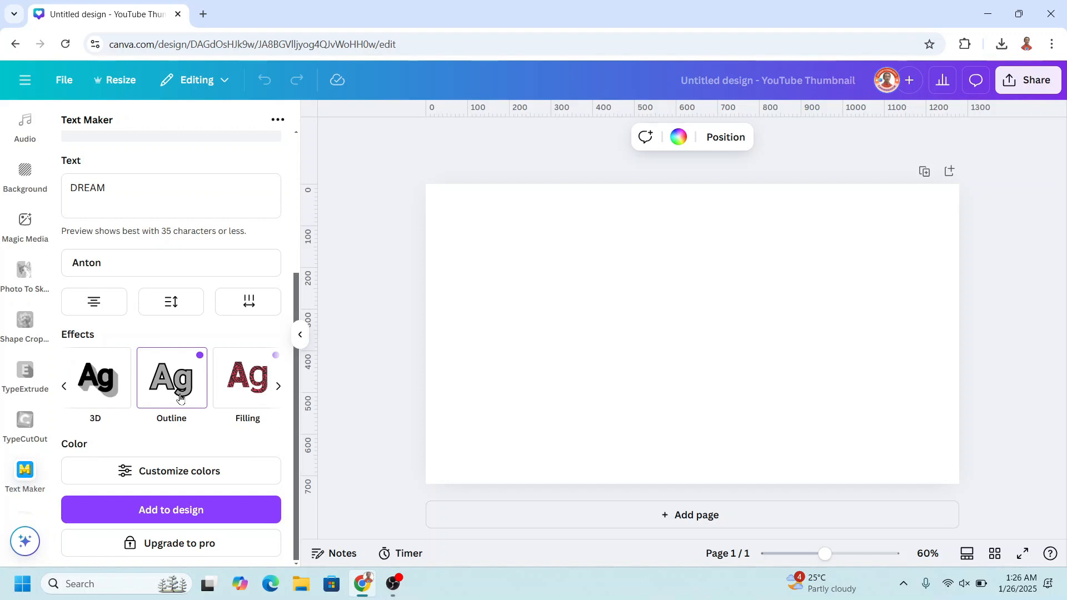
pyautogui.click(172, 378)
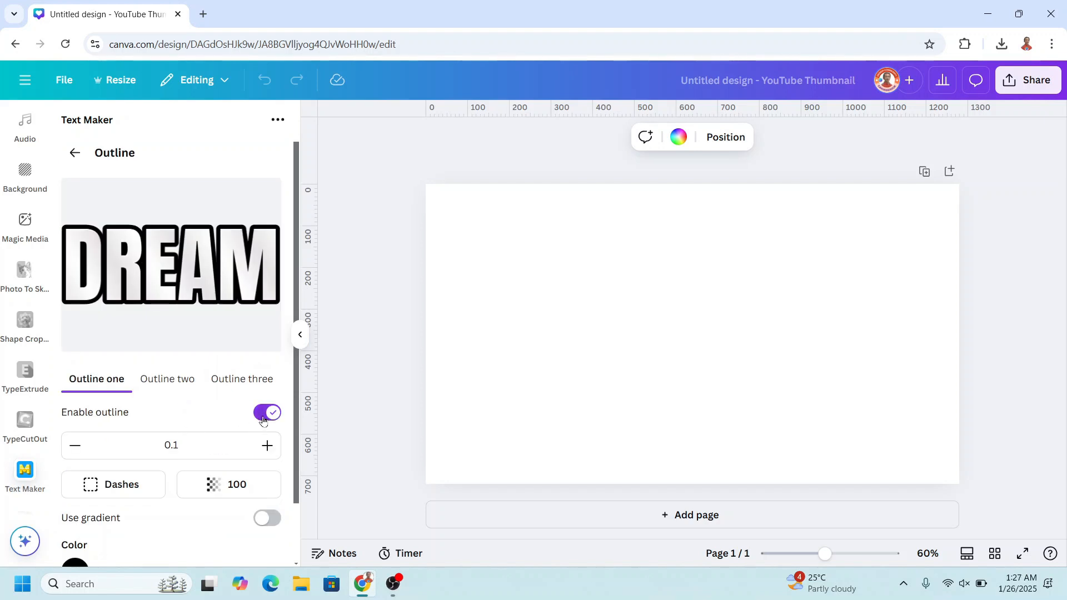
pyautogui.click(266, 412)
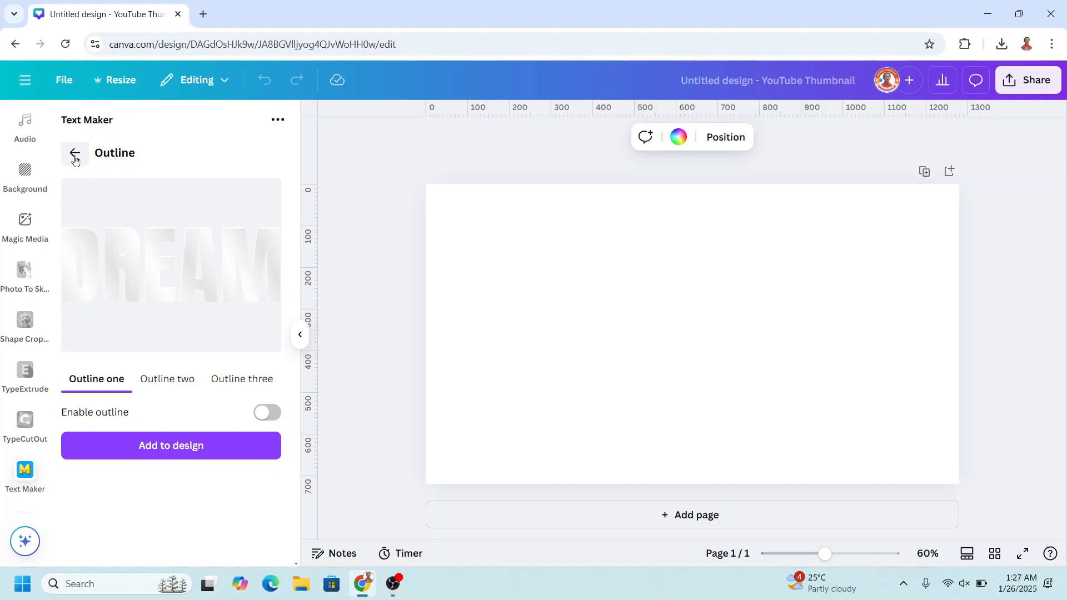
pyautogui.click(75, 153)
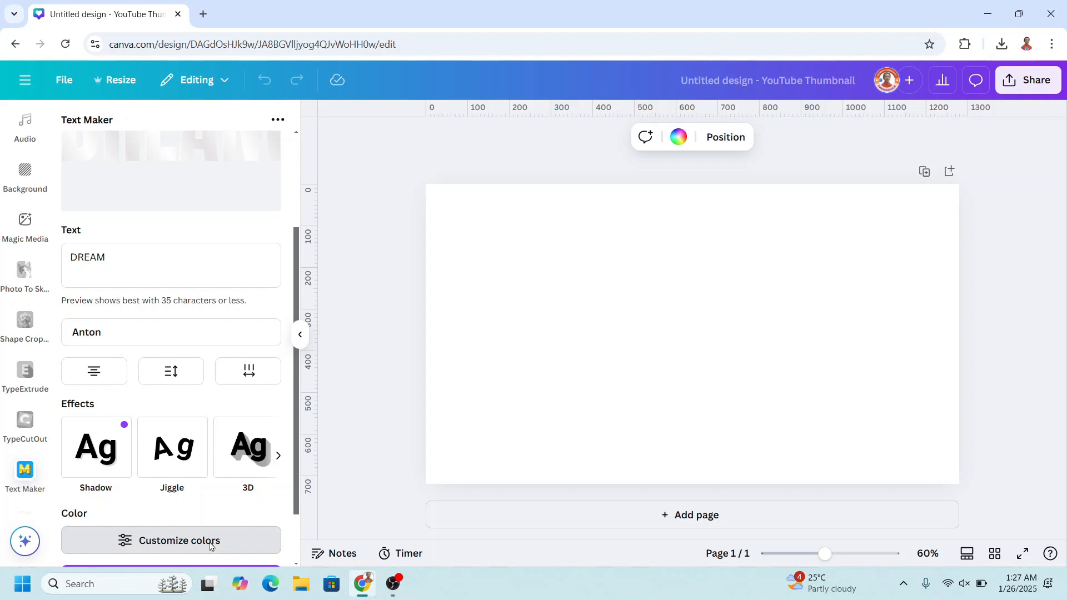
# Step: Delete one gradient stop and set both remaining stops to red for a solid red fill
pyautogui.click(180, 540)
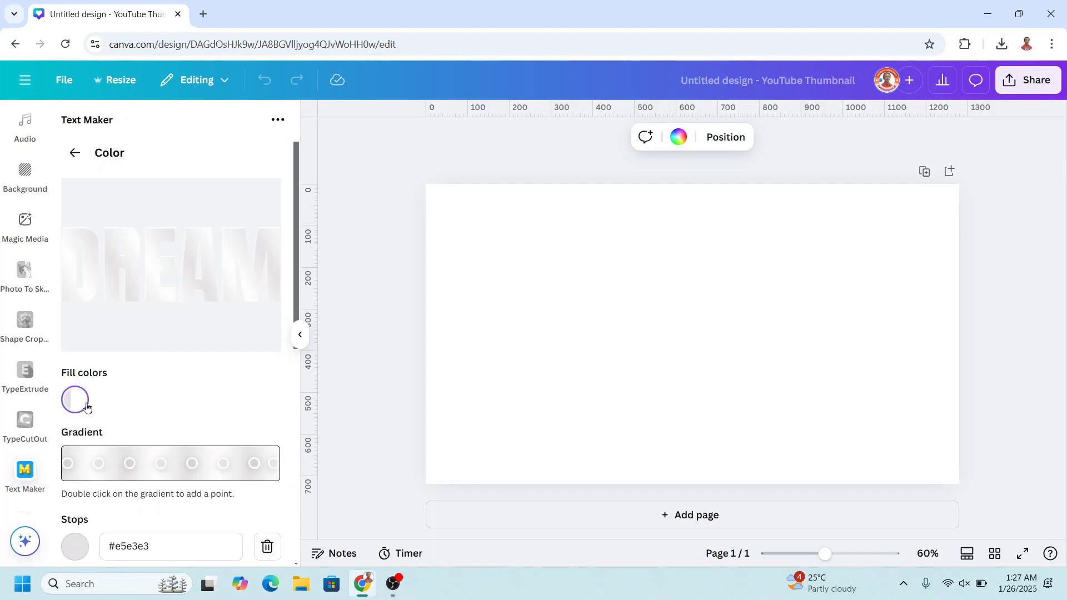
pyautogui.scroll(-3)
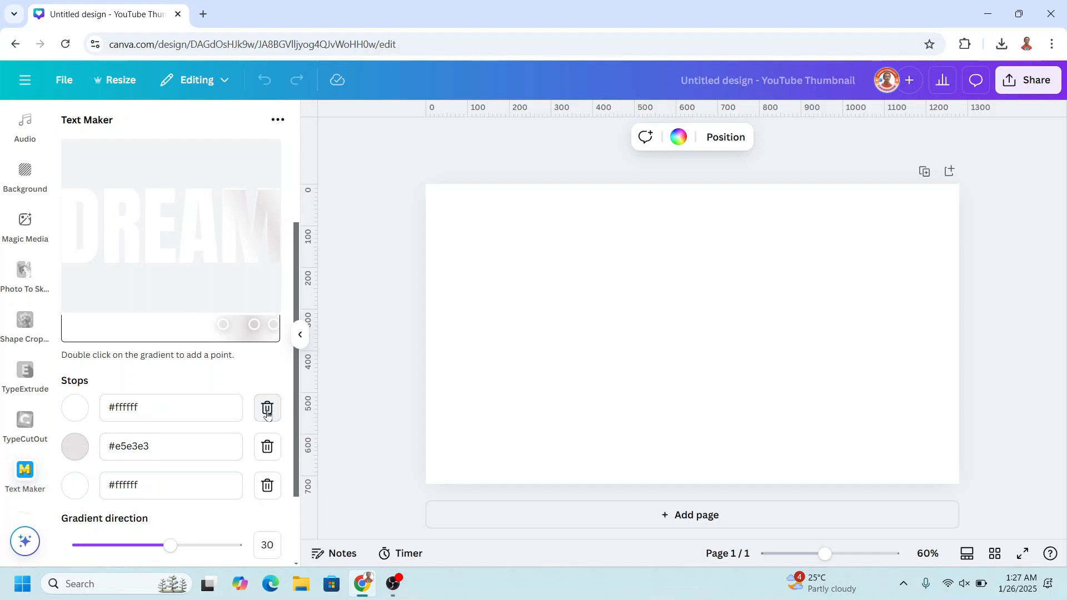
pyautogui.click(267, 407)
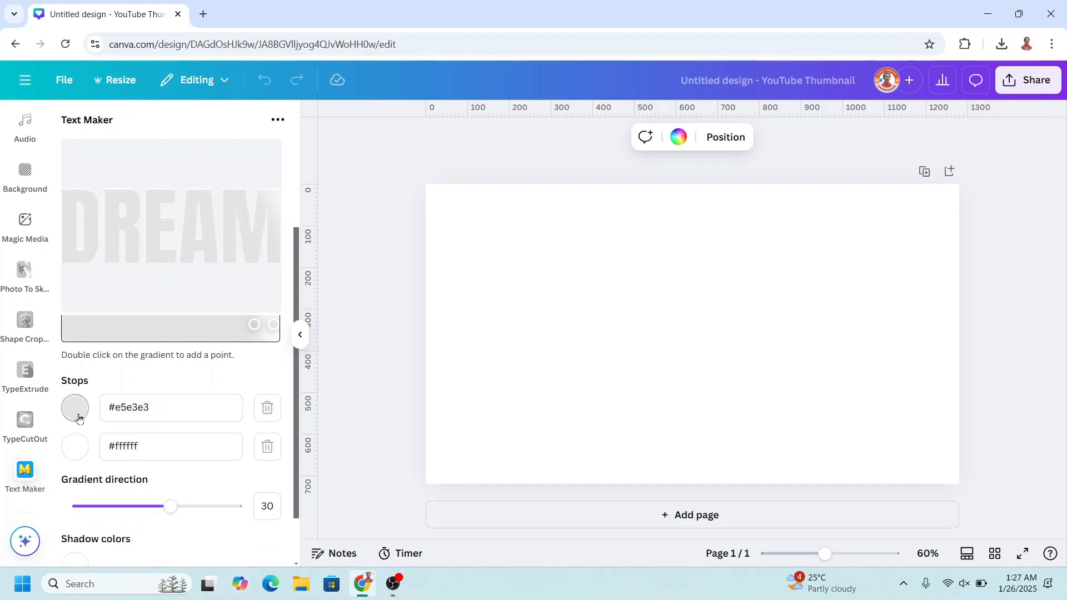
pyautogui.click(75, 407)
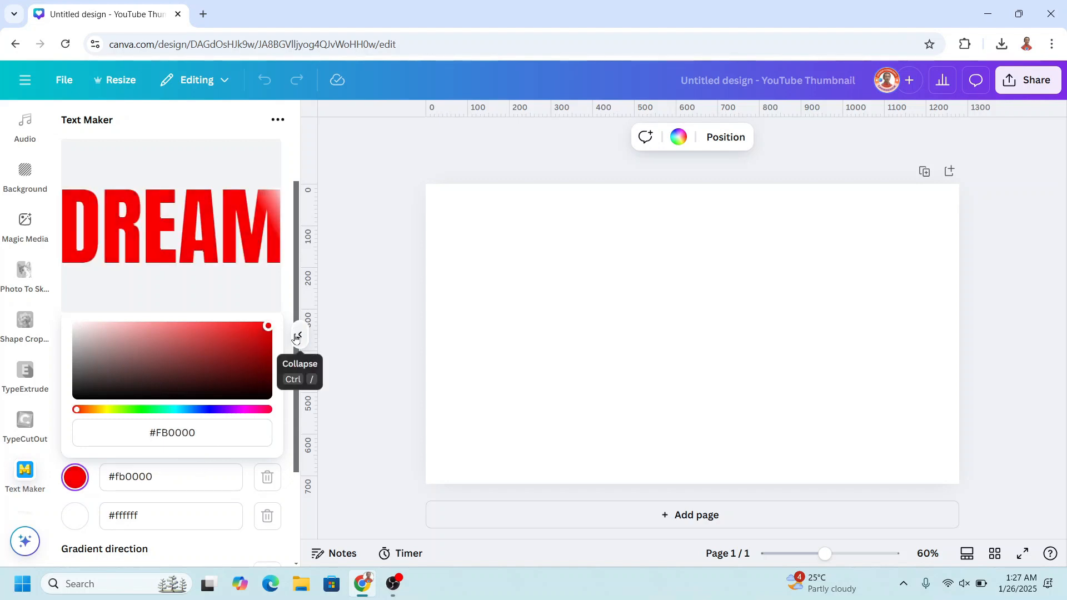
pyautogui.moveTo(267, 327); pyautogui.dragTo(266, 331)
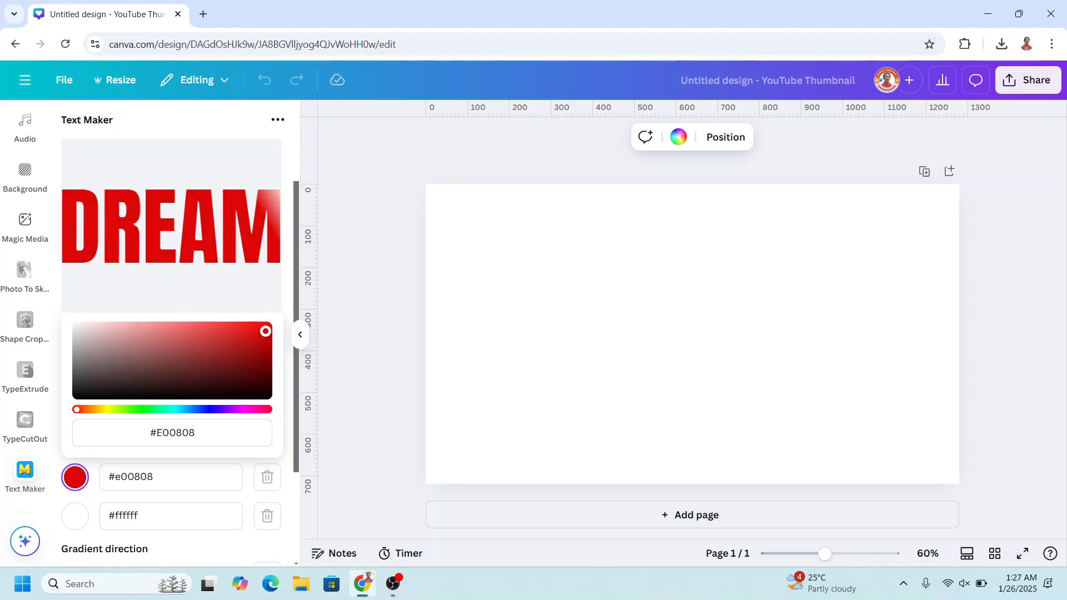
pyautogui.click(75, 516)
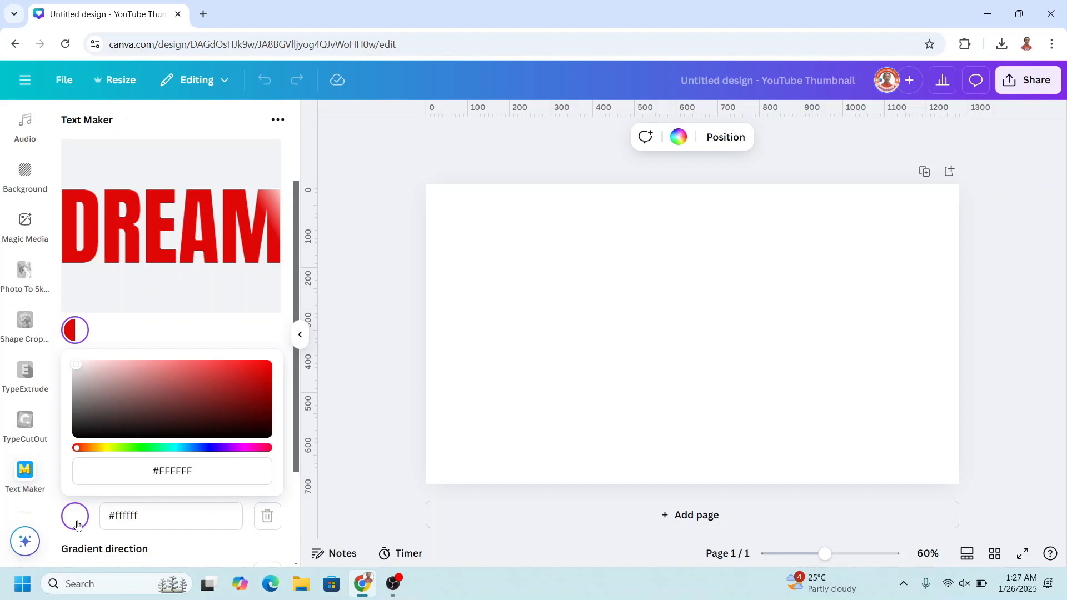
pyautogui.click(267, 368)
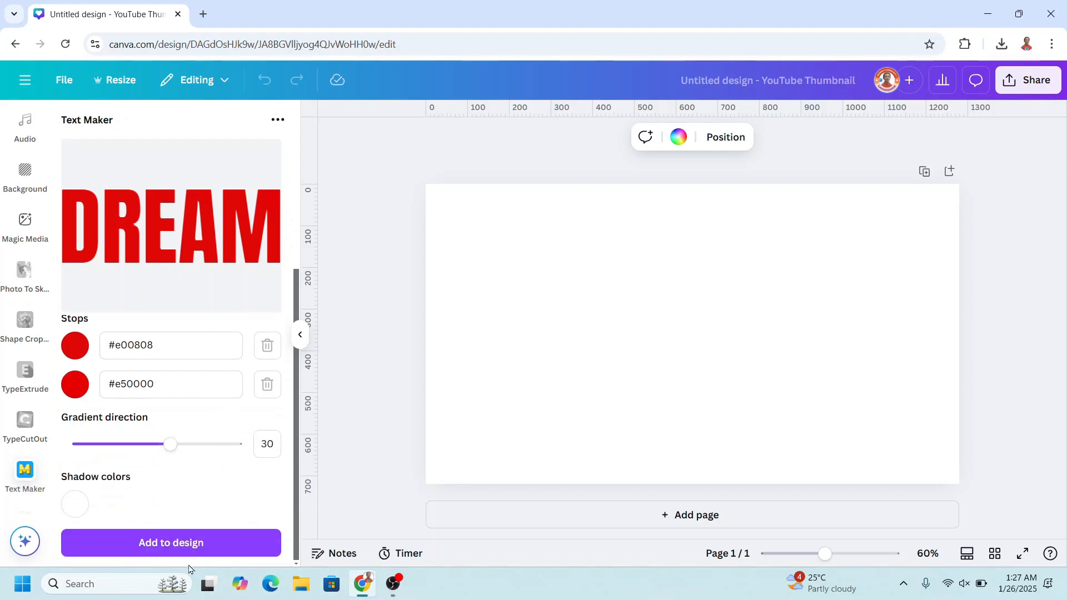
# Step: Add the red DREAM text to the thumbnail page at Medium quality
pyautogui.click(171, 542)
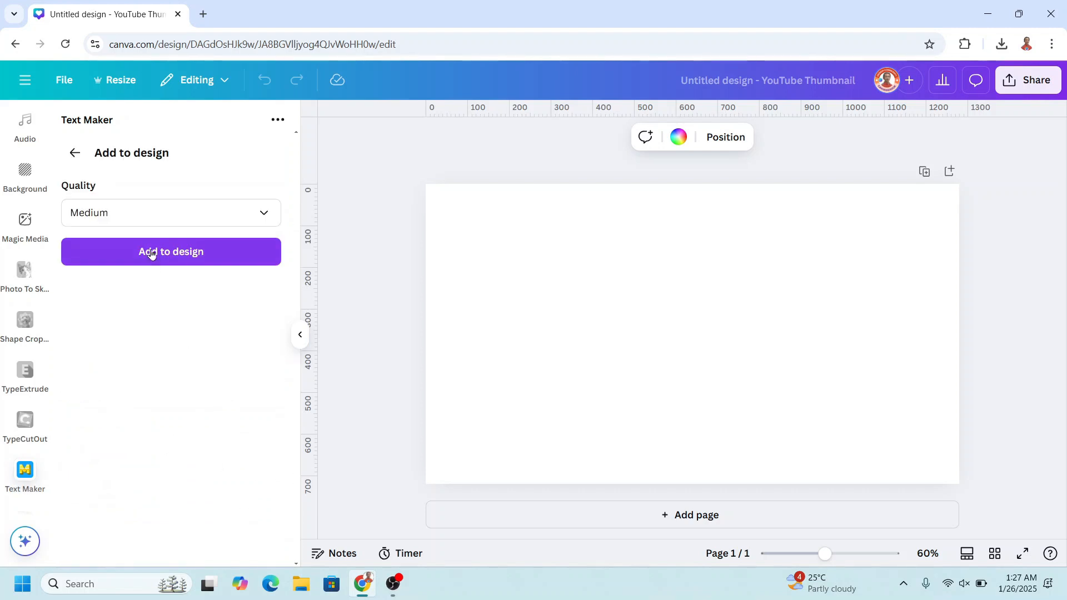
pyautogui.click(170, 251)
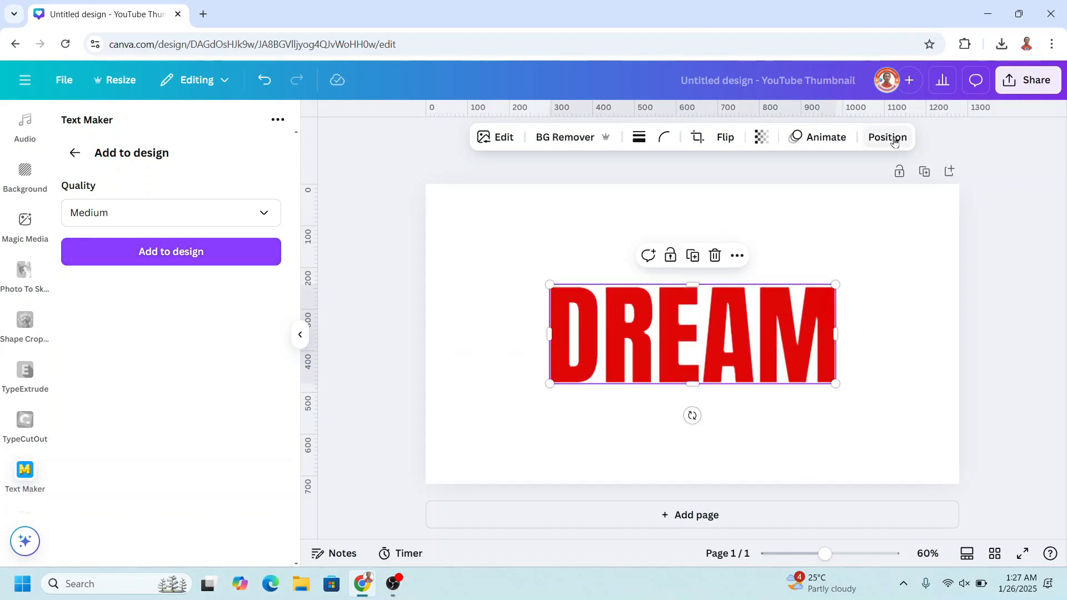
# Step: Rotate the DREAM text to 52 degrees
pyautogui.click(887, 136)
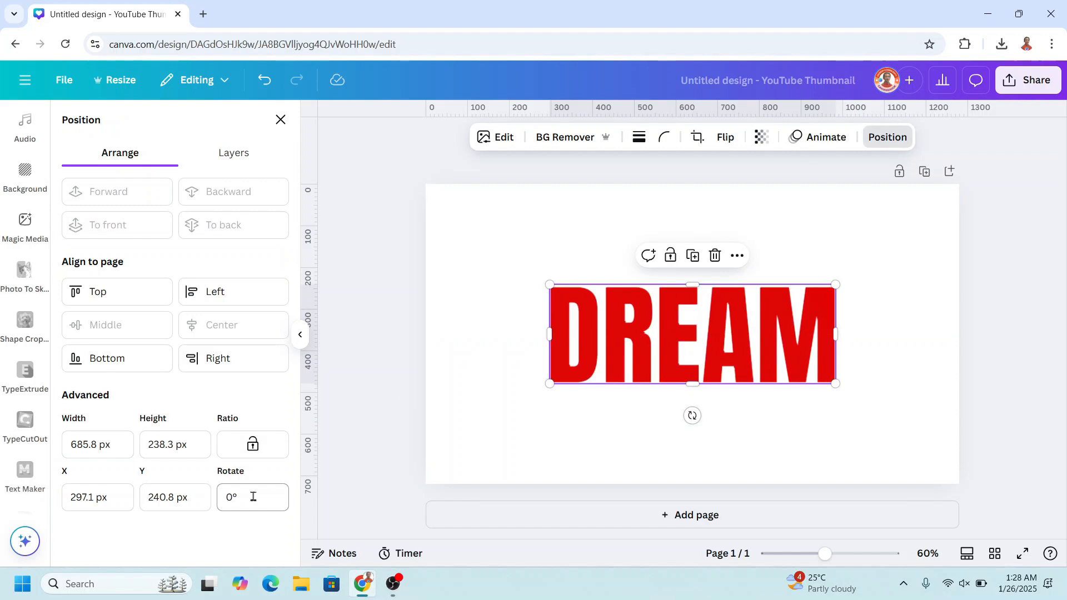
pyautogui.click(241, 497)
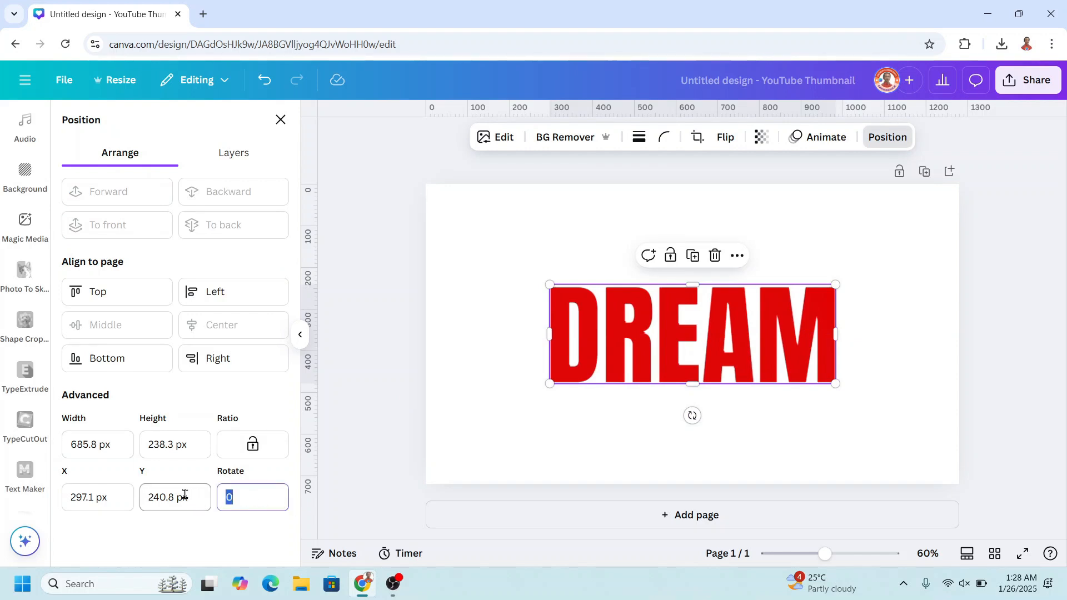
pyautogui.write('52°')
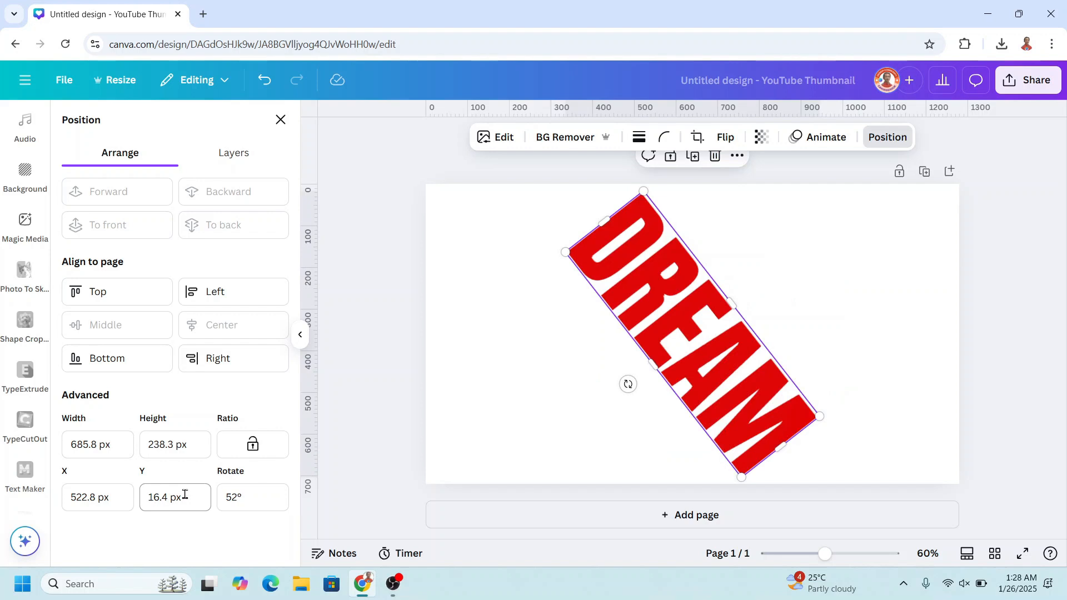
# Step: Download the design as a PNG with a transparent background
pyautogui.click(1027, 79)
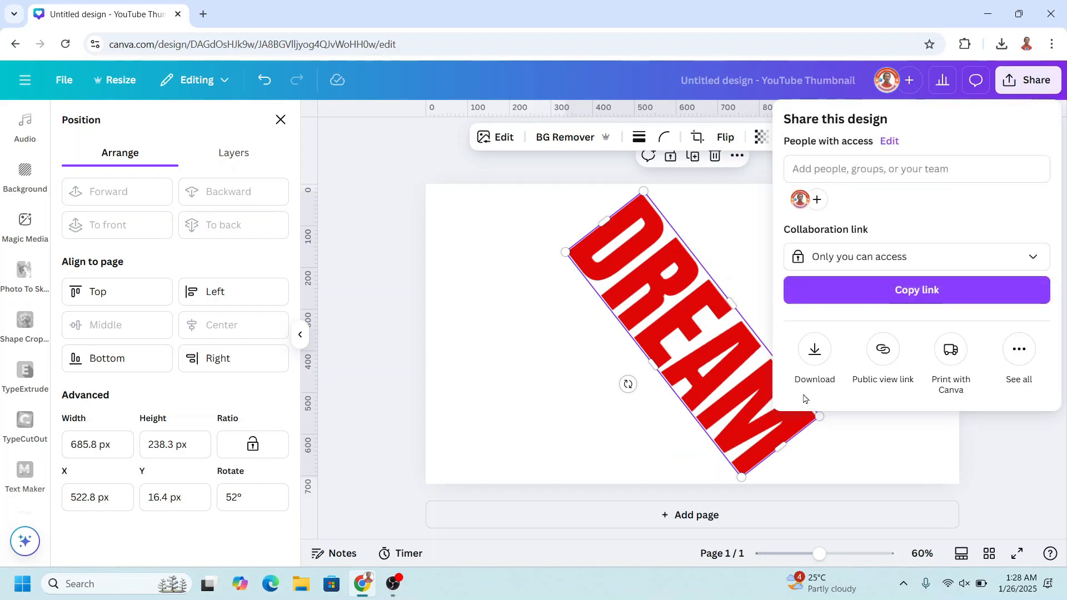
pyautogui.click(813, 354)
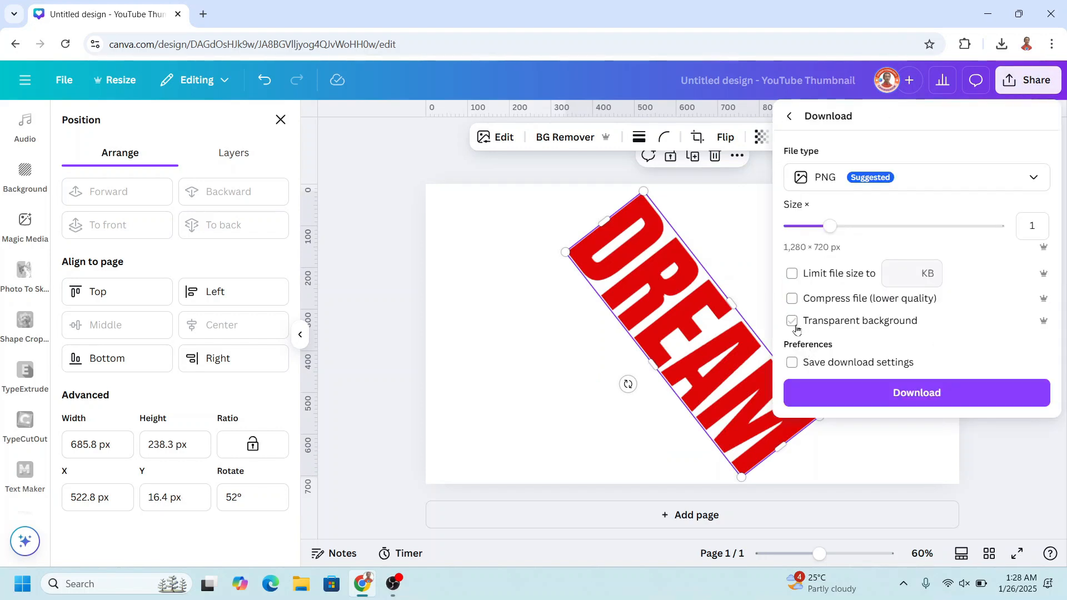
pyautogui.click(915, 393)
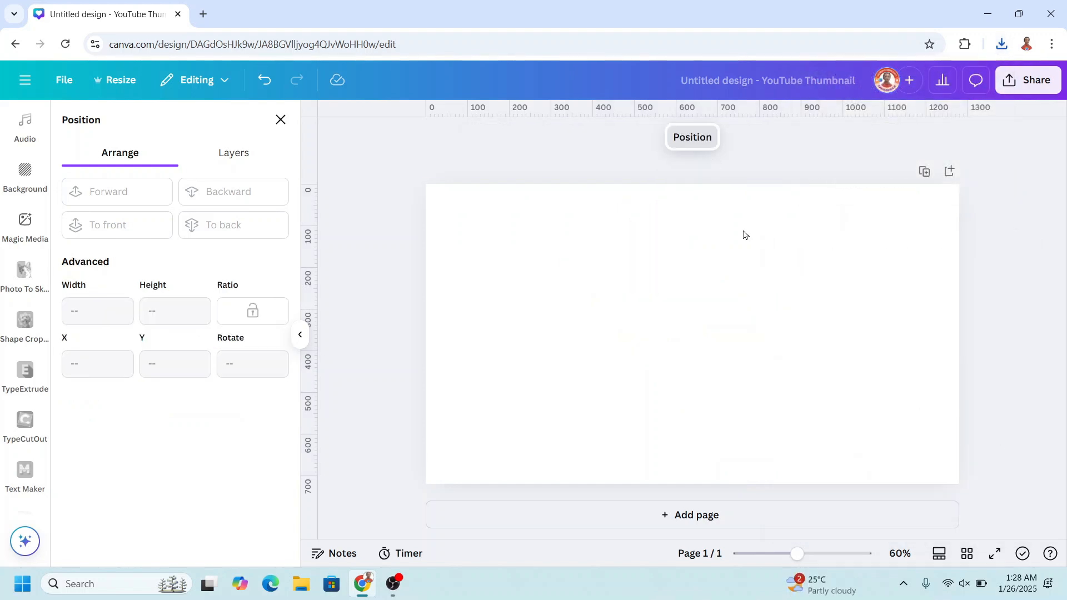
# Step: Duplicate the rotated DREAM element into stacked layers
pyautogui.click(1001, 44)
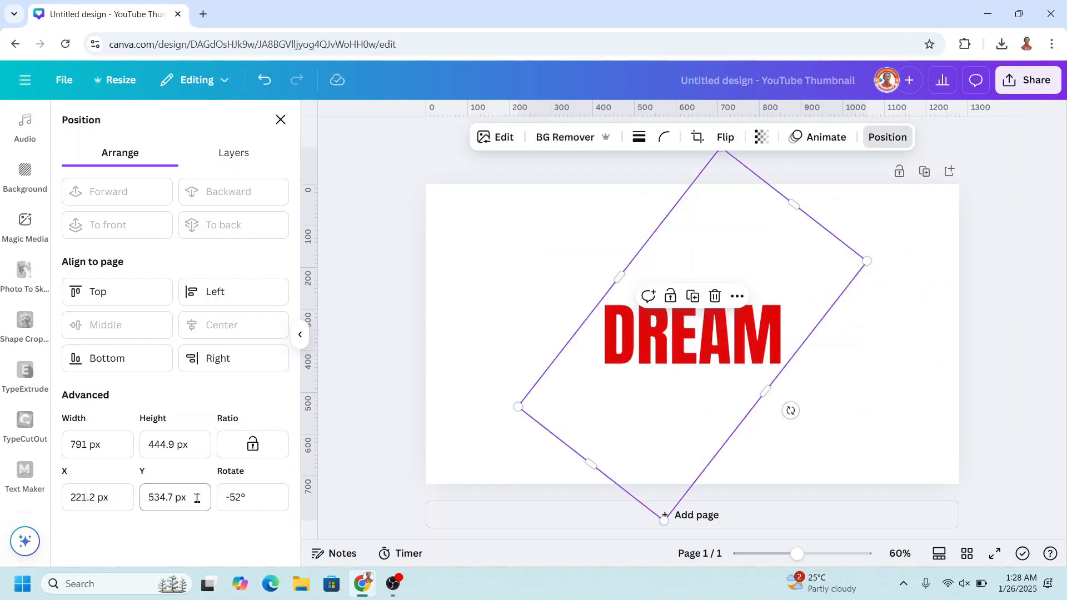
pyautogui.moveTo(692, 296)
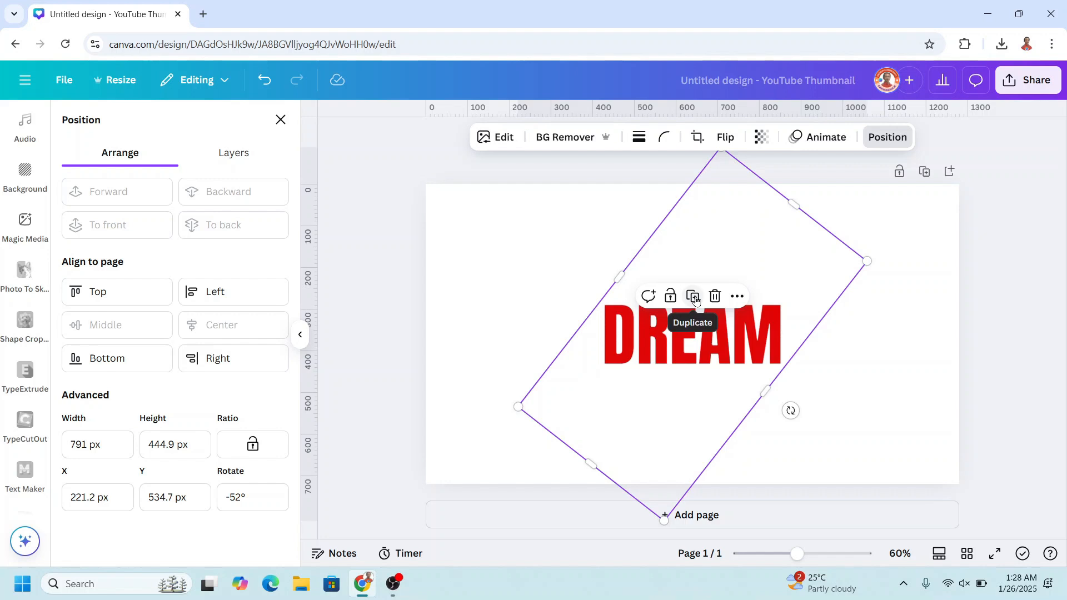
pyautogui.click(692, 295)
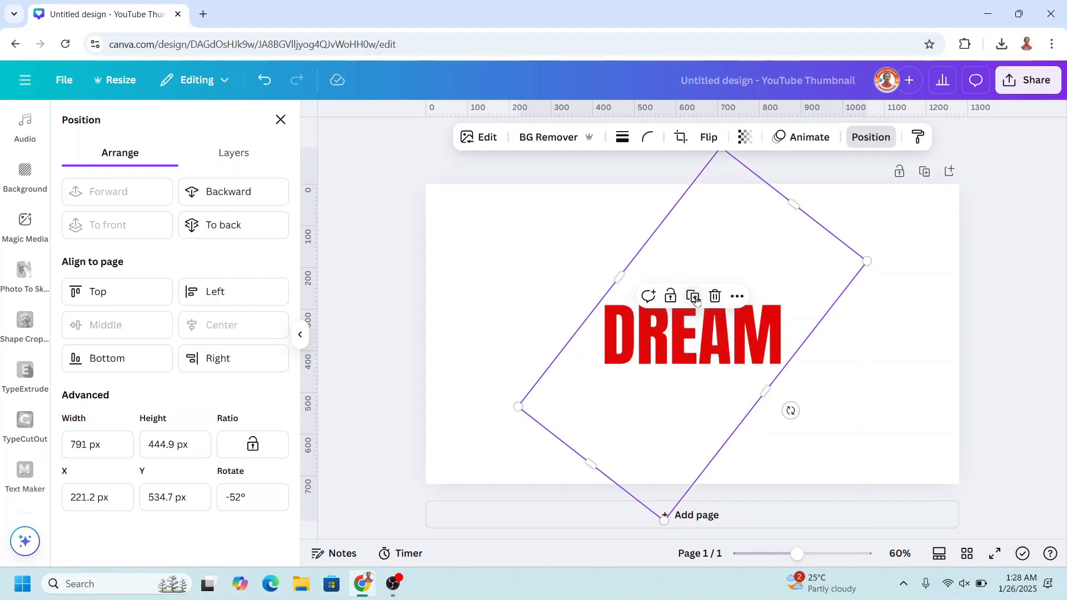
pyautogui.moveTo(647, 296)
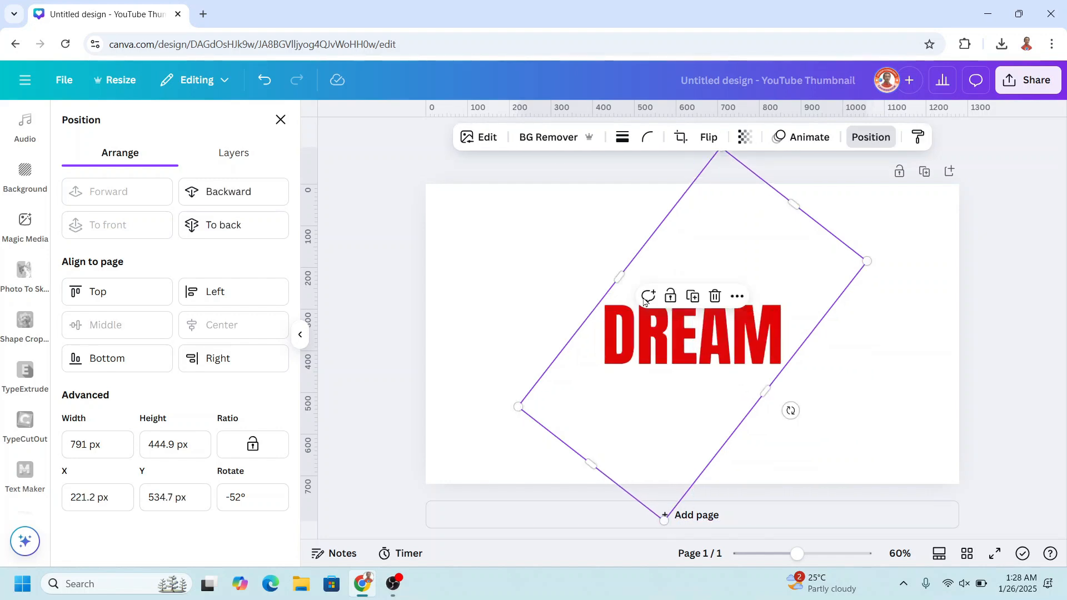
pyautogui.click(232, 153)
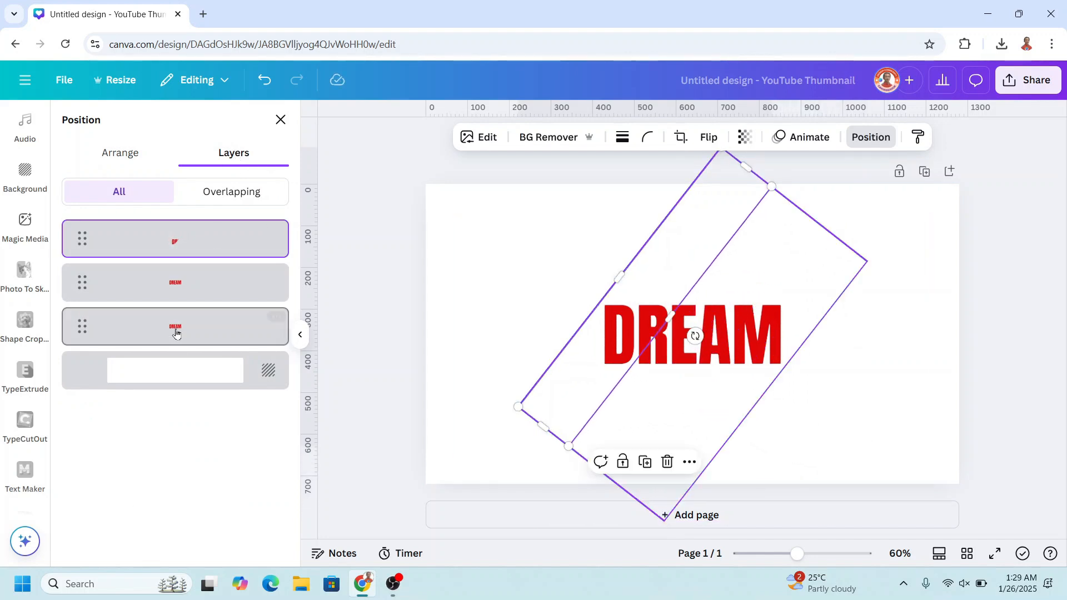
# Step: Set the page background colour to black
pyautogui.click(175, 282)
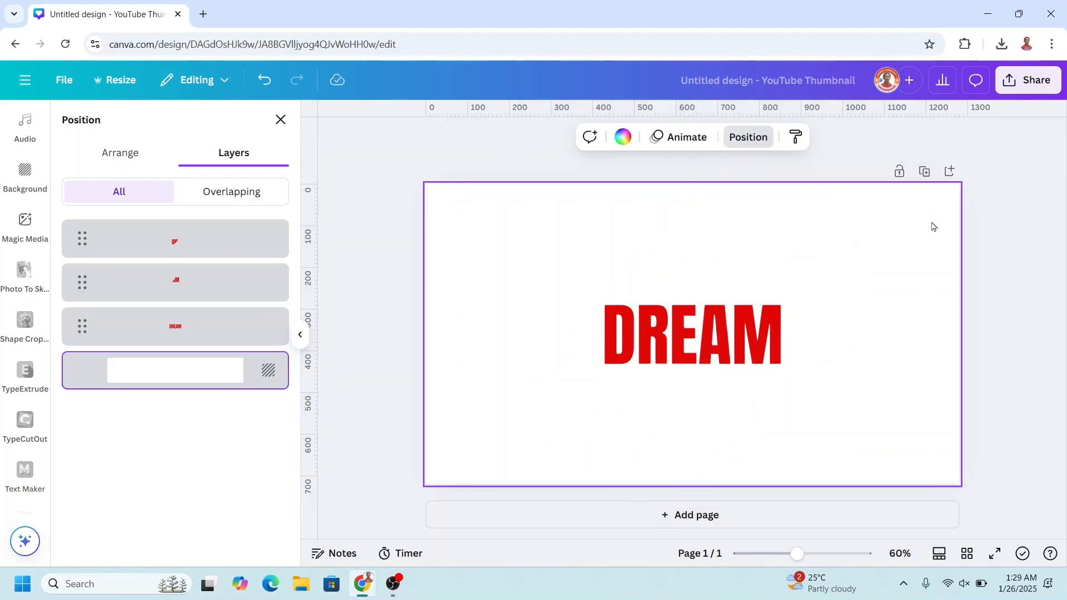
pyautogui.click(621, 137)
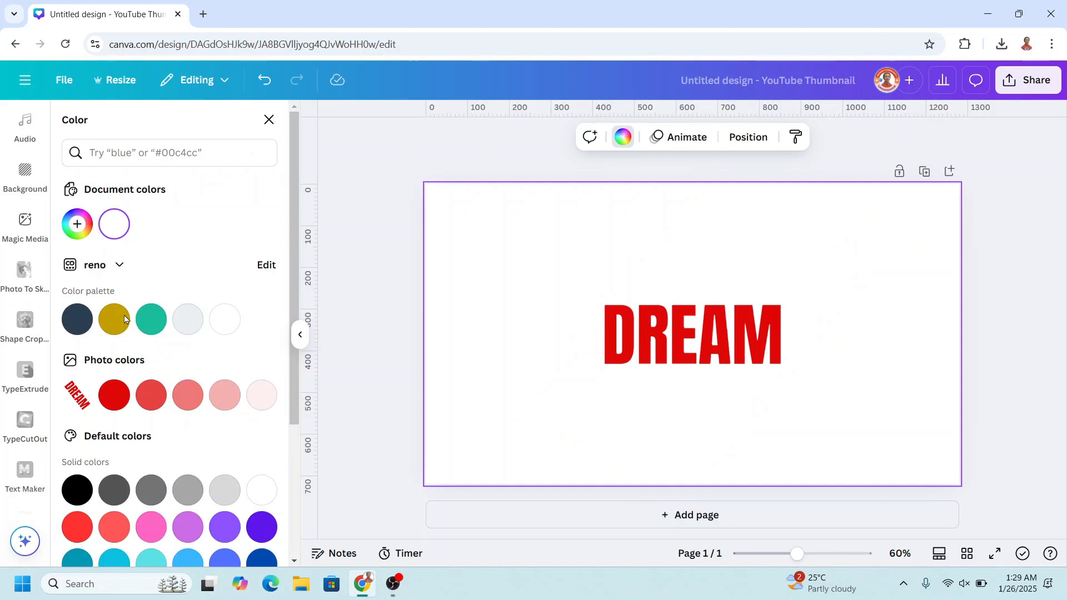
pyautogui.click(77, 490)
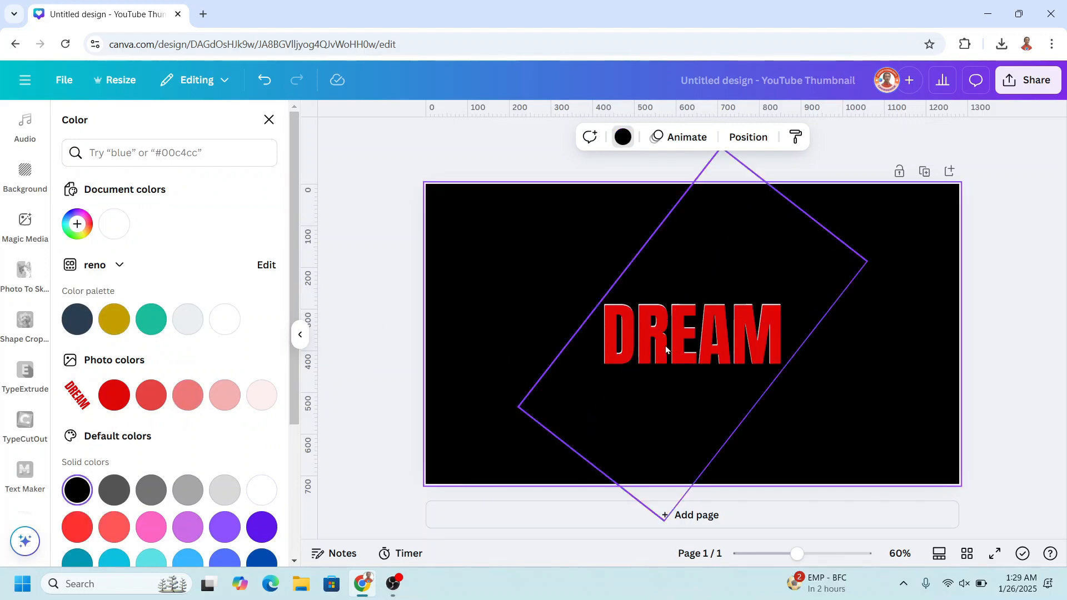
pyautogui.click(746, 137)
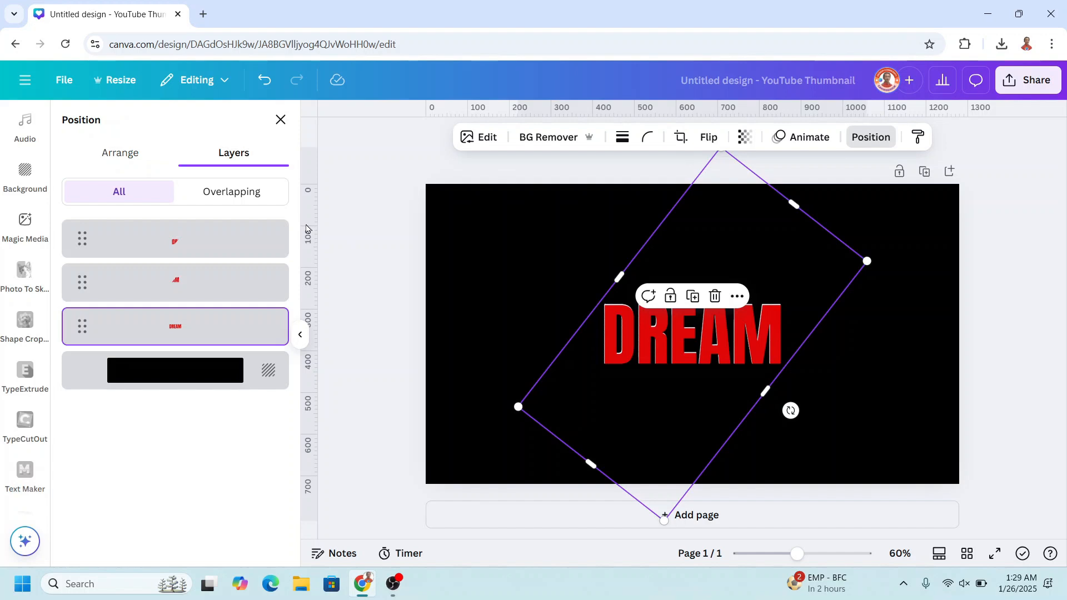
pyautogui.moveTo(210, 336)
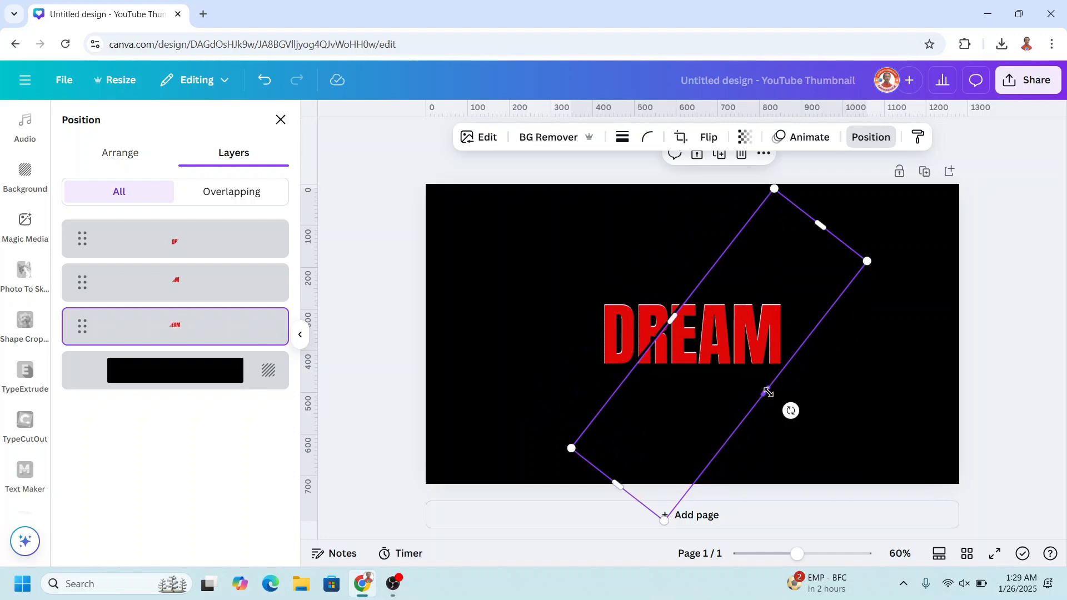
# Step: Drag the diagonal strip's side handles inward to a thin slash across DREAM
pyautogui.moveTo(768, 391); pyautogui.dragTo(695, 359)
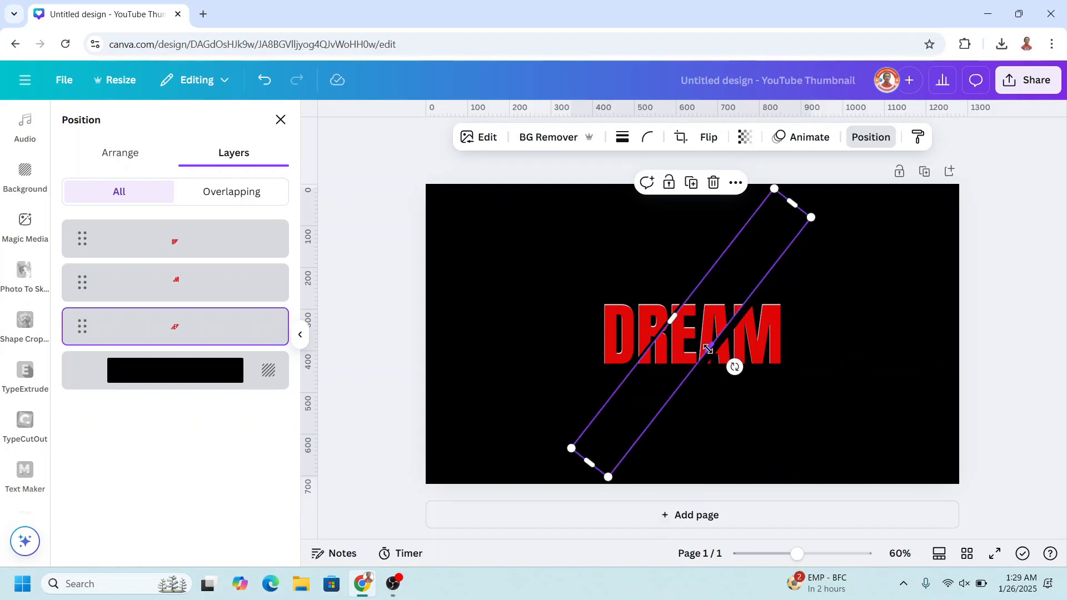
pyautogui.moveTo(707, 344); pyautogui.dragTo(707, 351)
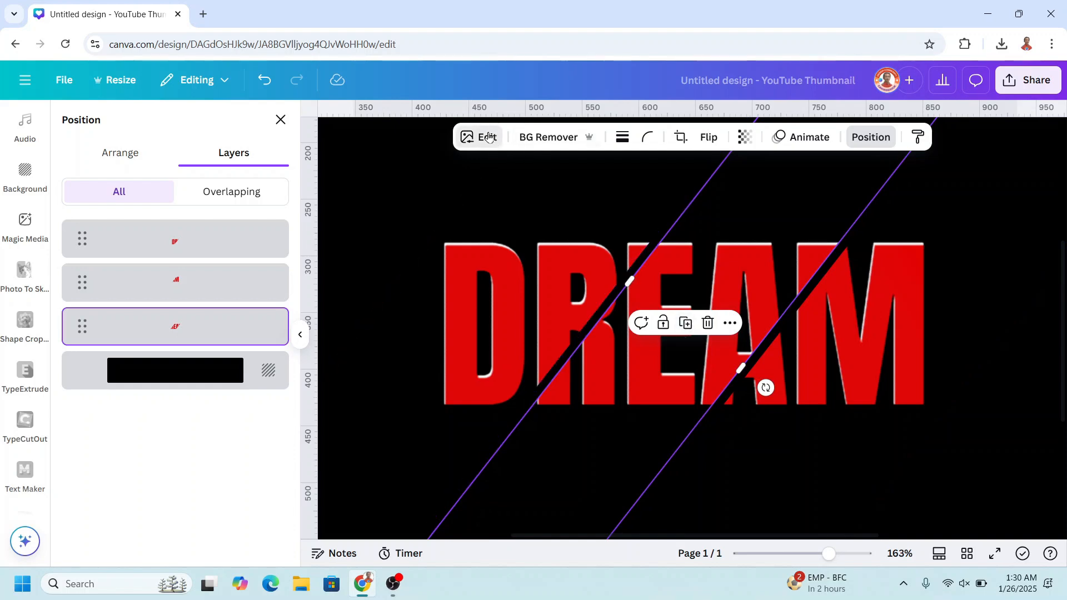
# Step: Recolour the middle DREAM slice white using a custom Duotone effect
pyautogui.click(478, 137)
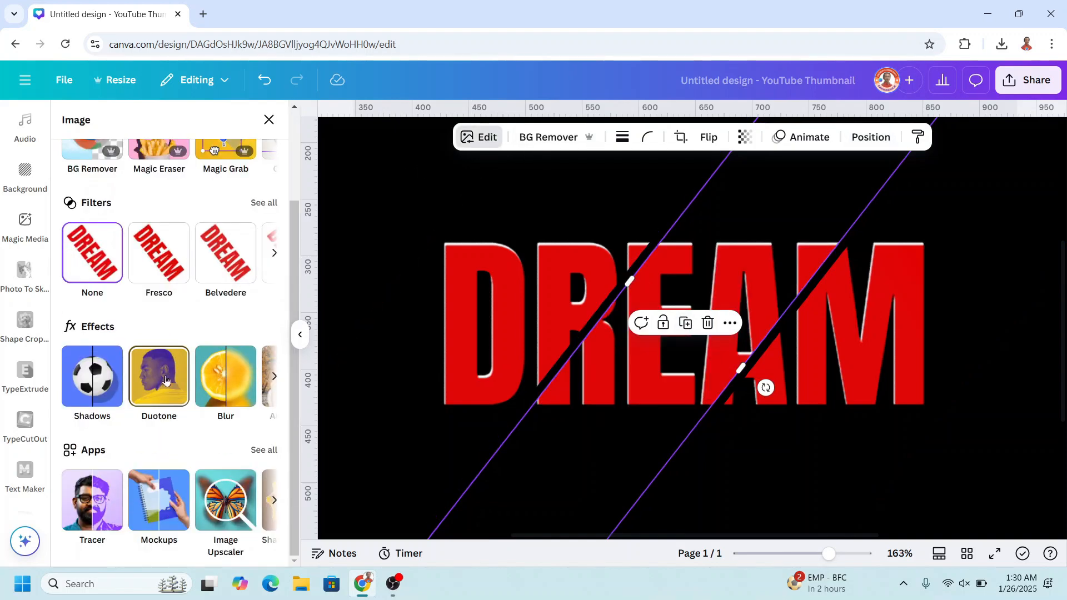
pyautogui.click(158, 376)
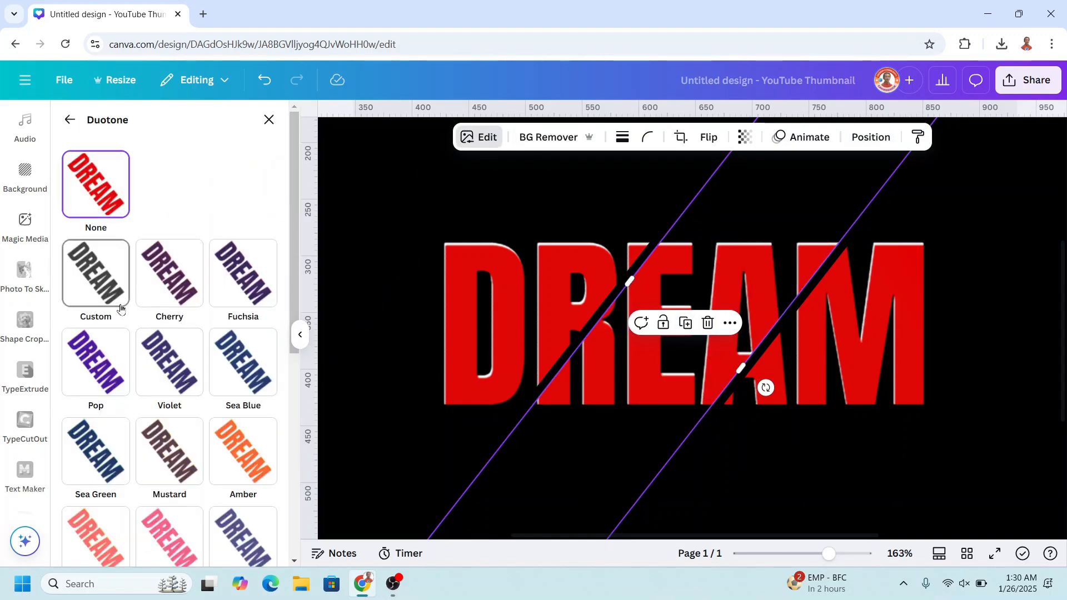
pyautogui.click(95, 273)
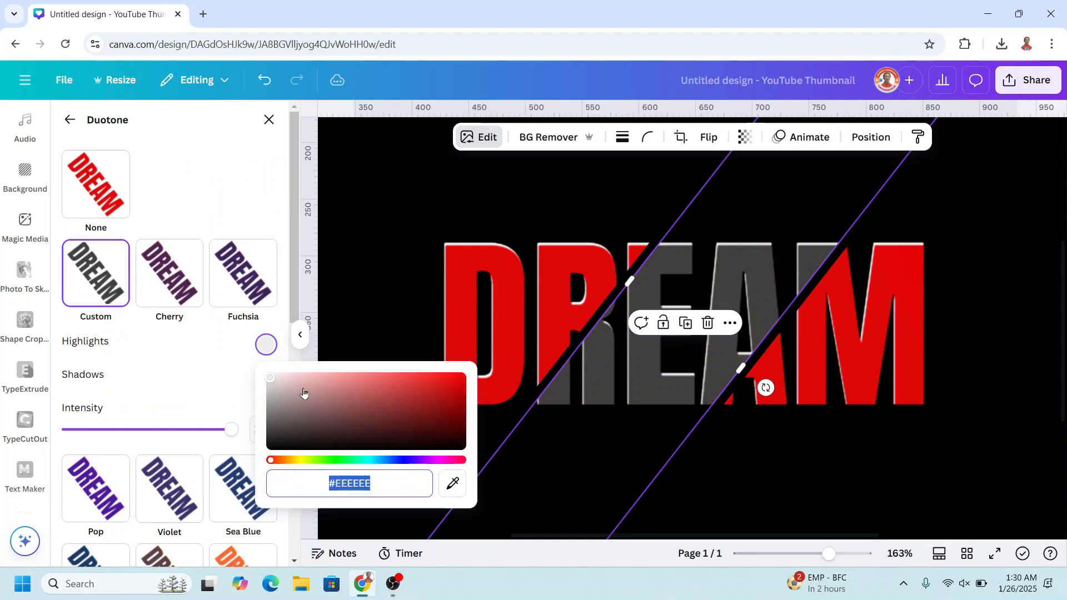
pyautogui.click(266, 378)
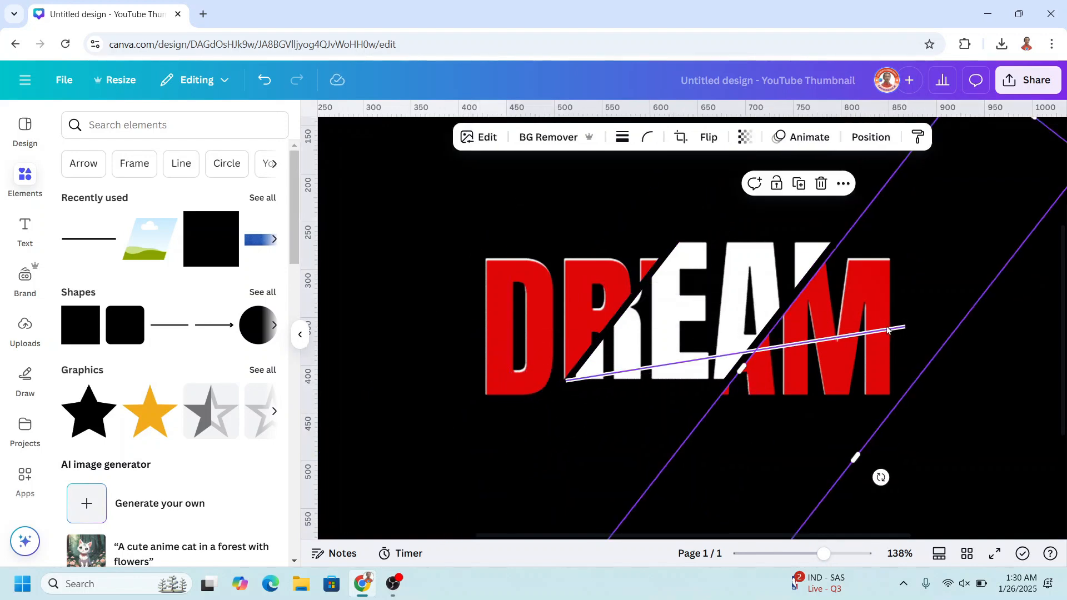
# Step: Rotate and stretch a white line along the left cut, then place a second line along the right cut
pyautogui.moveTo(888, 330); pyautogui.dragTo(699, 193)
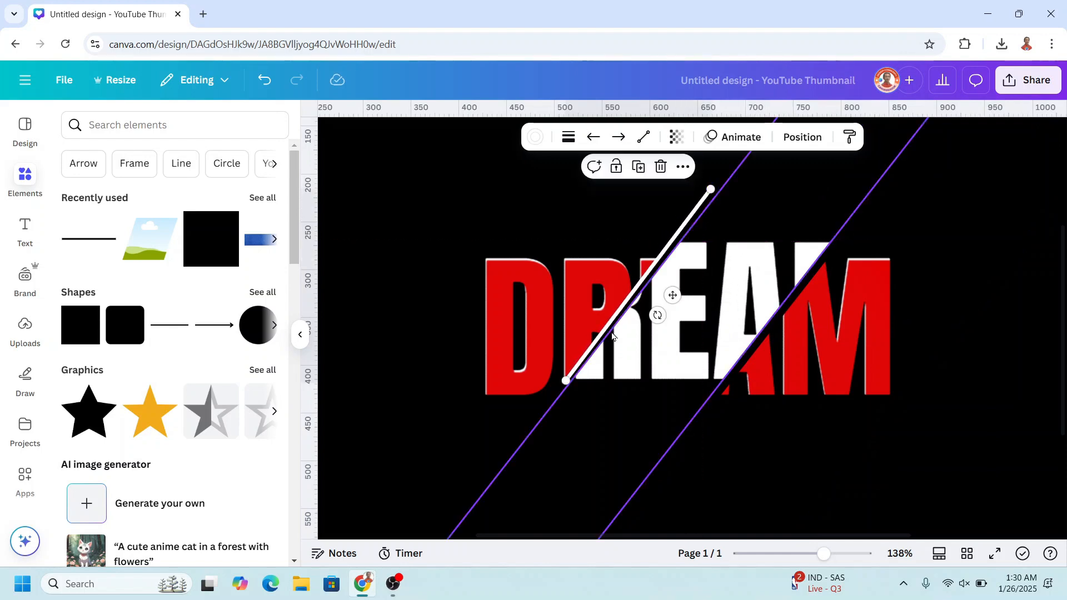
pyautogui.moveTo(563, 380); pyautogui.dragTo(518, 443)
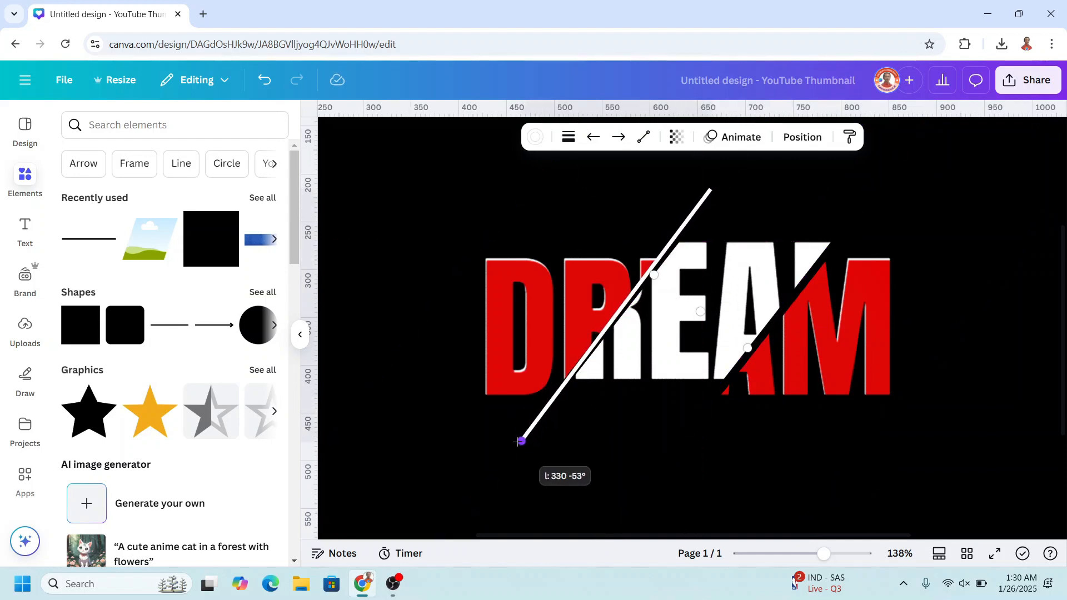
pyautogui.moveTo(519, 441); pyautogui.dragTo(519, 442)
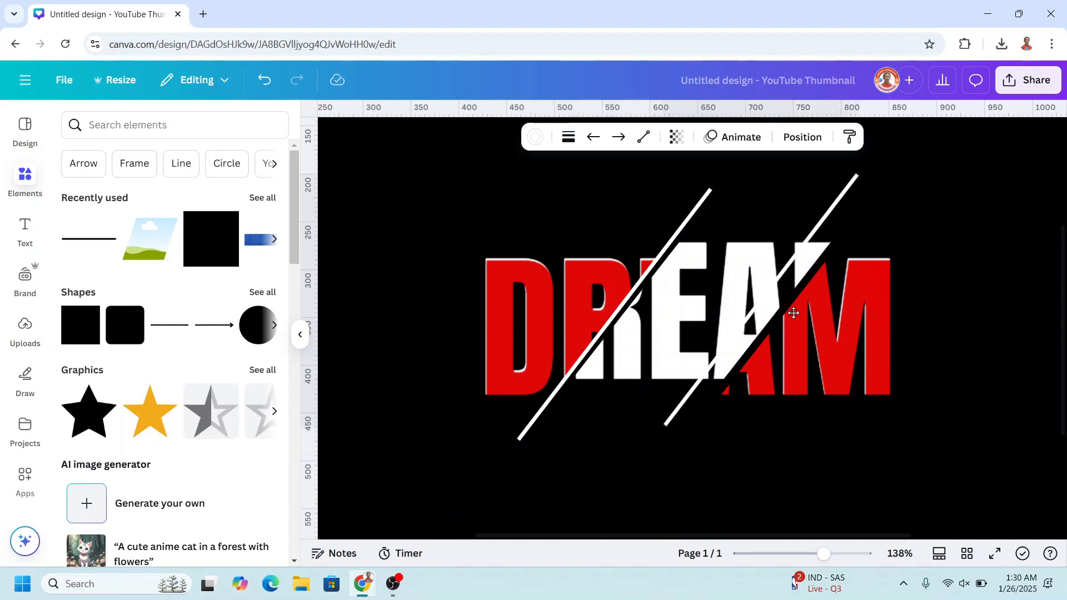
pyautogui.scroll(-3)
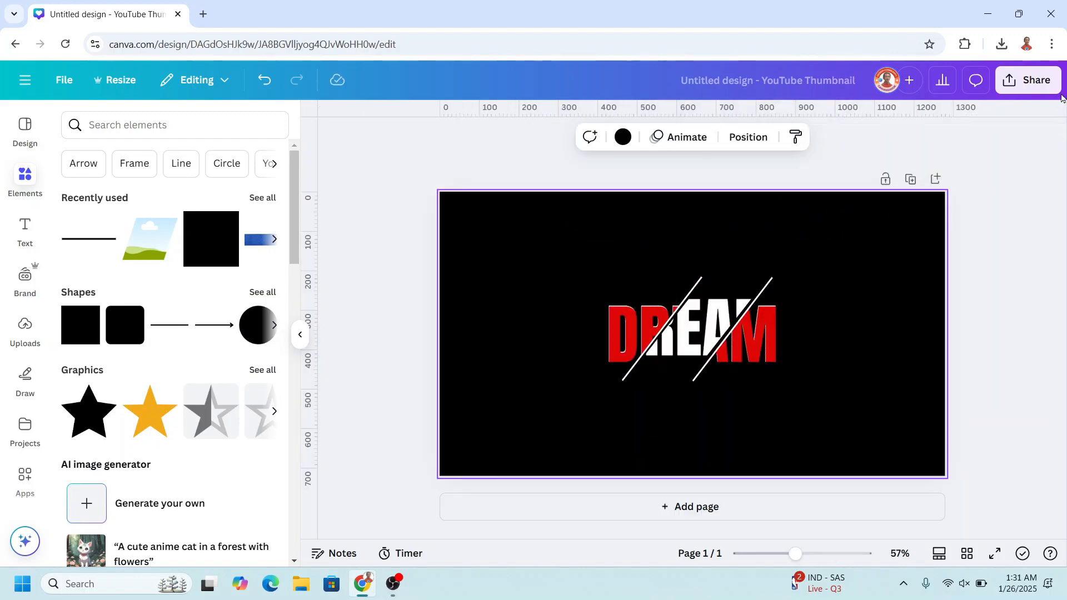
# Step: Download the DREAM design as a PNG with a transparent background
pyautogui.click(1027, 79)
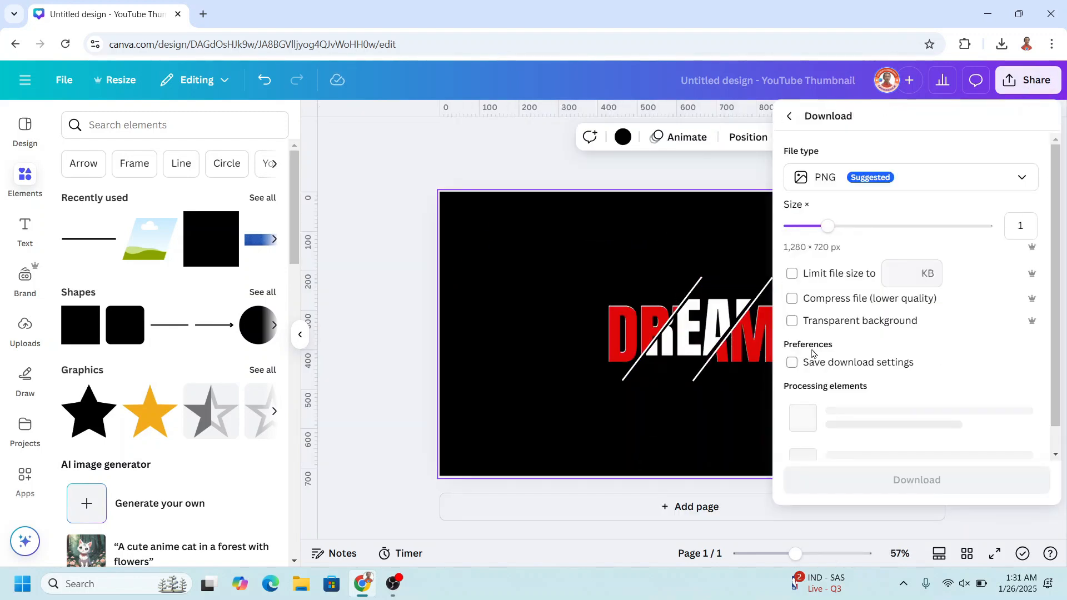
pyautogui.click(792, 320)
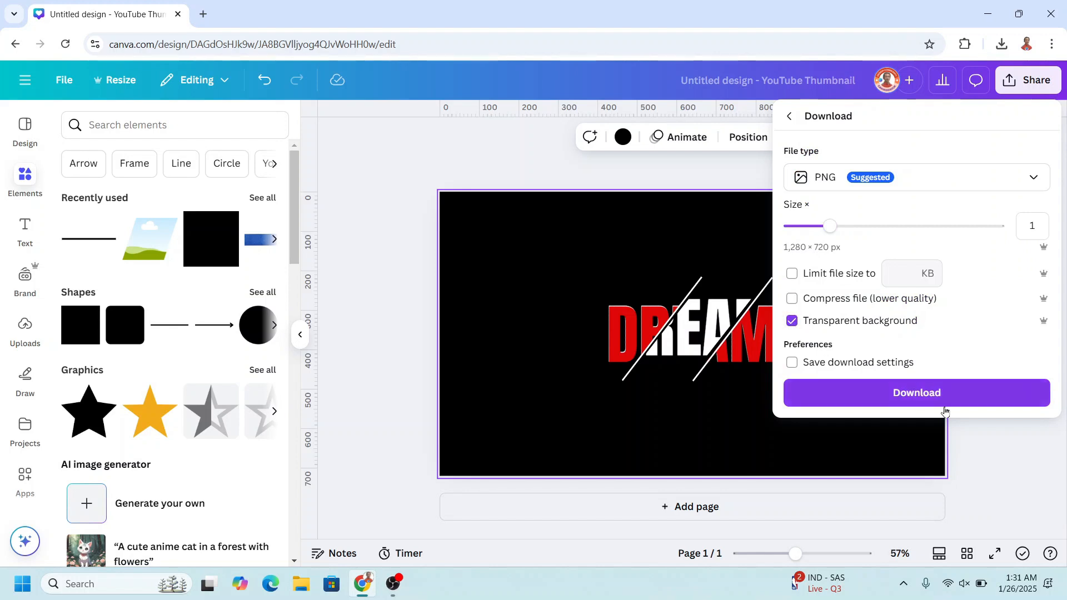
pyautogui.click(915, 393)
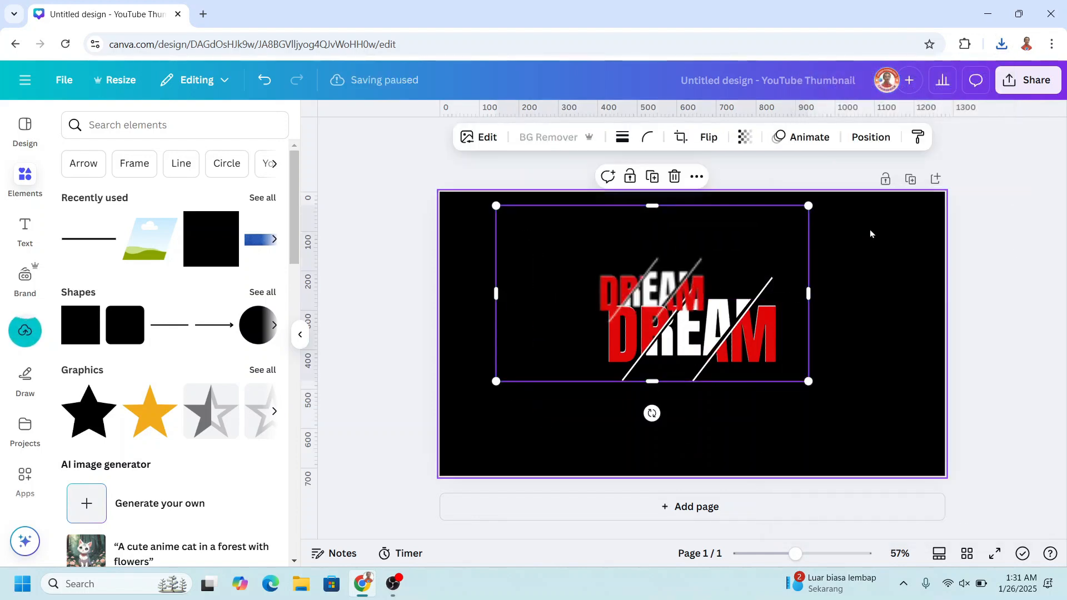
# Step: Turn the page background teal and open the Mockups app for the exported DREAM image
pyautogui.click(620, 136)
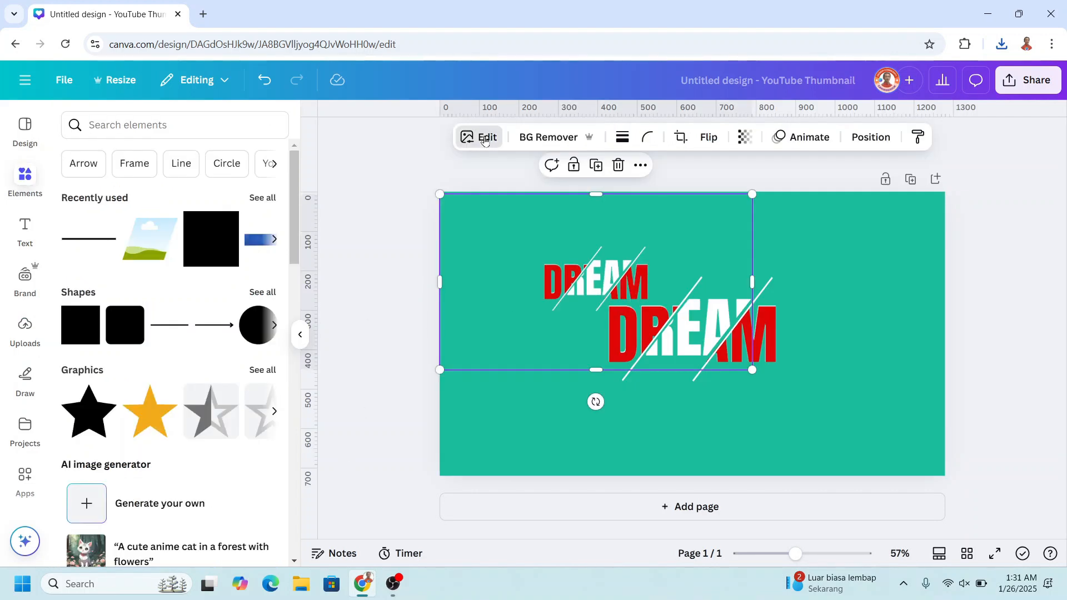
pyautogui.click(485, 136)
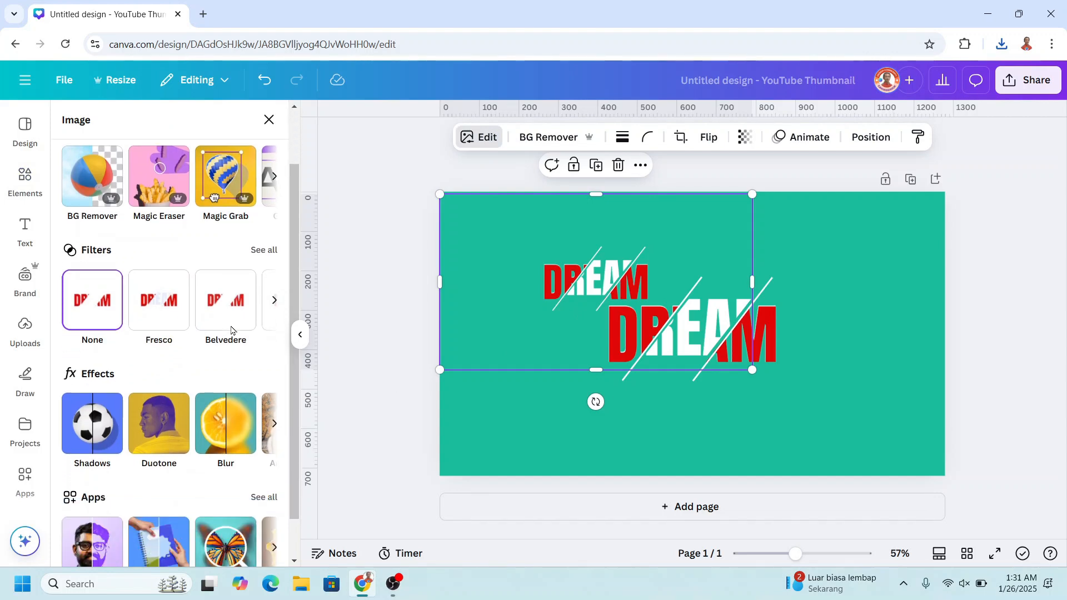
pyautogui.scroll(-3)
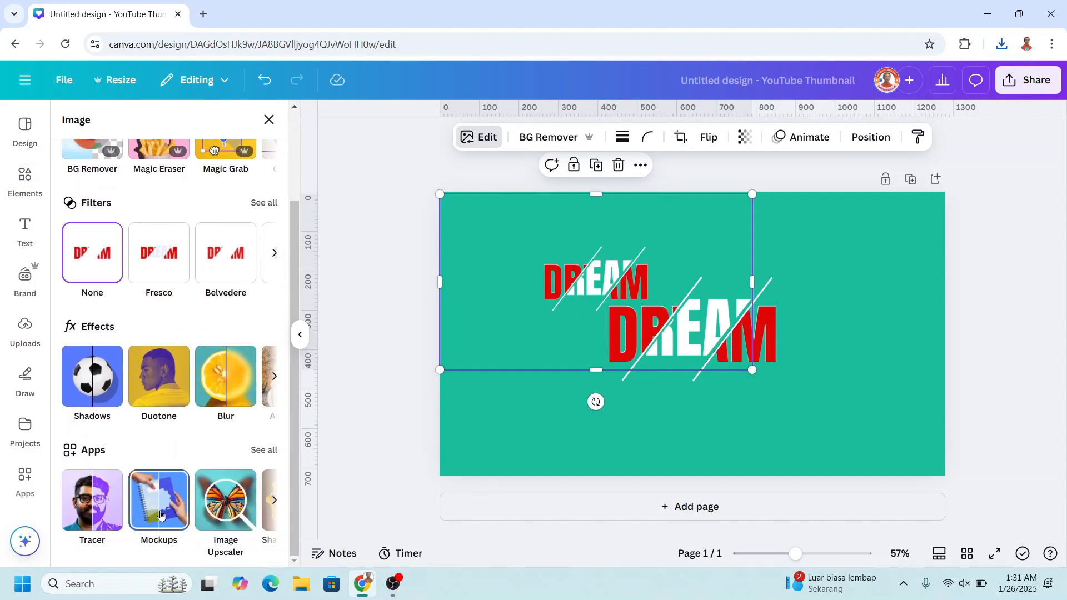
pyautogui.click(159, 500)
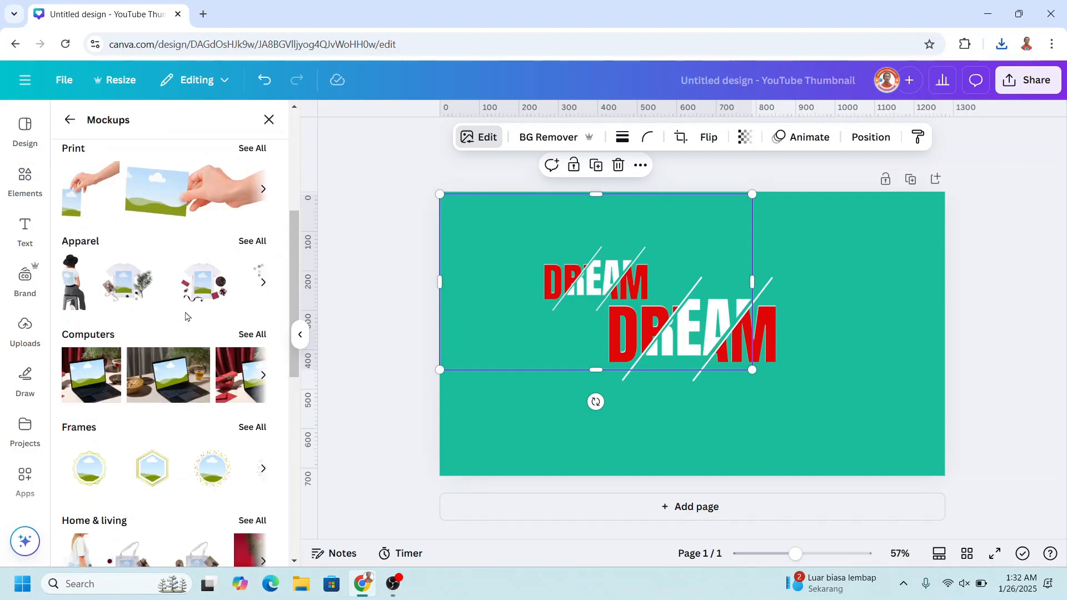
# Step: Apply the seated-woman T-shirt mockup in black and raise the design on the shirt
pyautogui.click(252, 241)
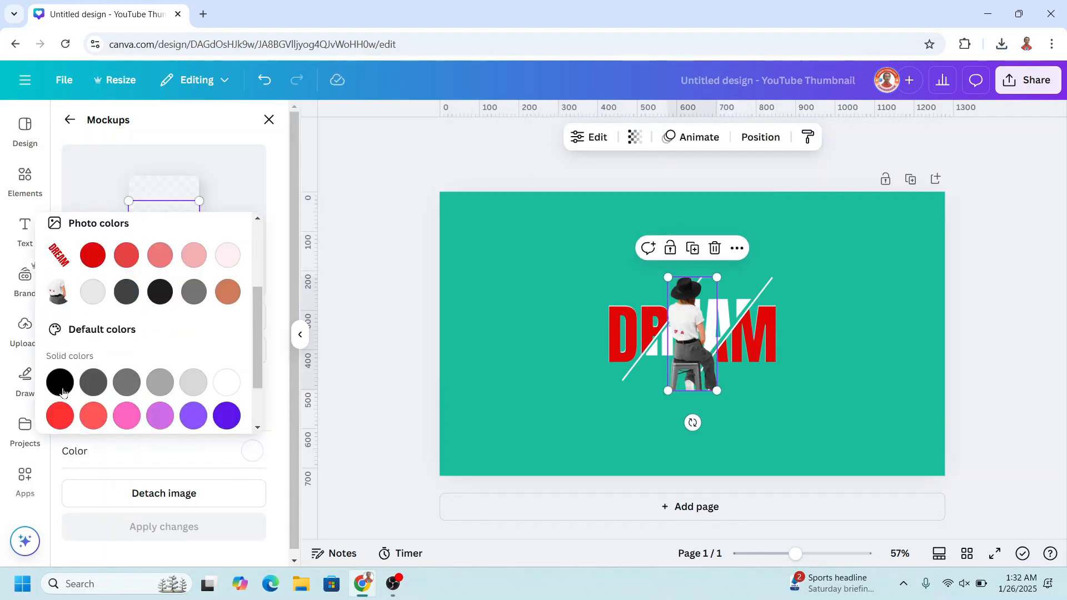
pyautogui.click(59, 382)
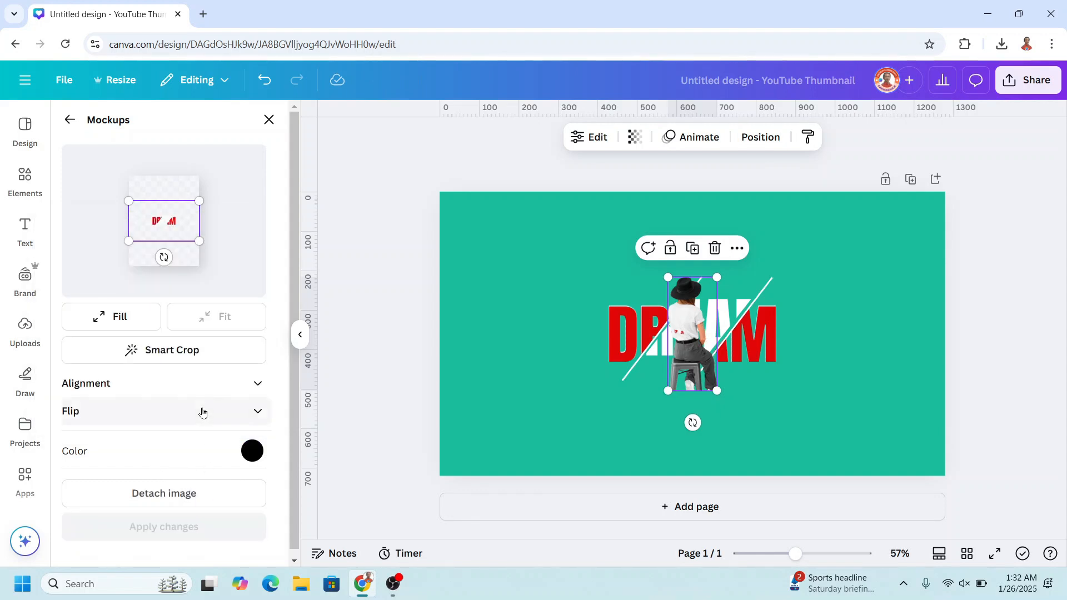
pyautogui.moveTo(796, 553); pyautogui.dragTo(842, 554)
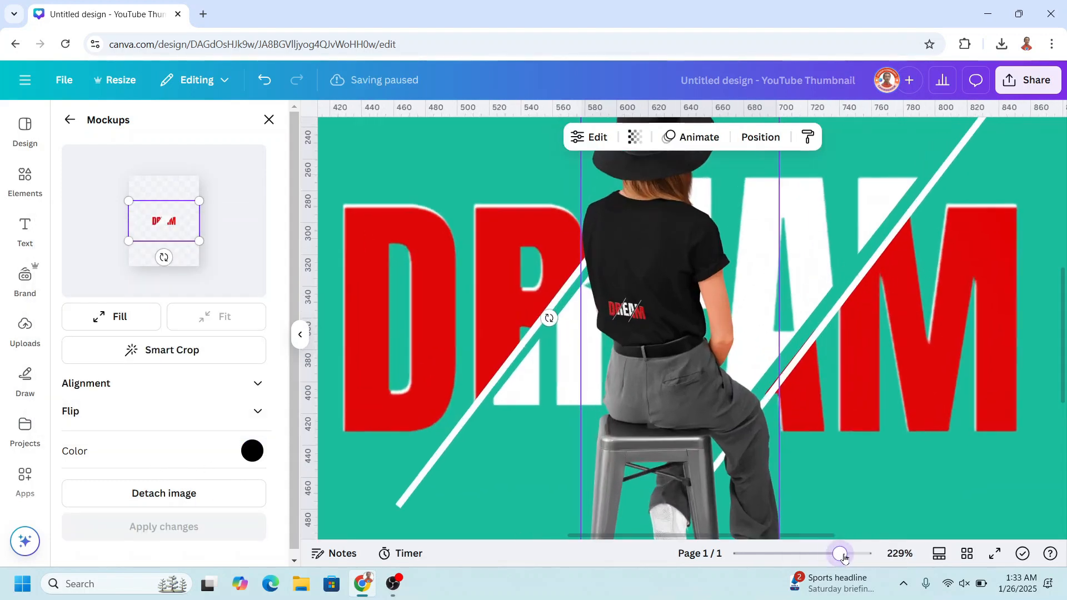
pyautogui.moveTo(839, 554); pyautogui.dragTo(846, 554)
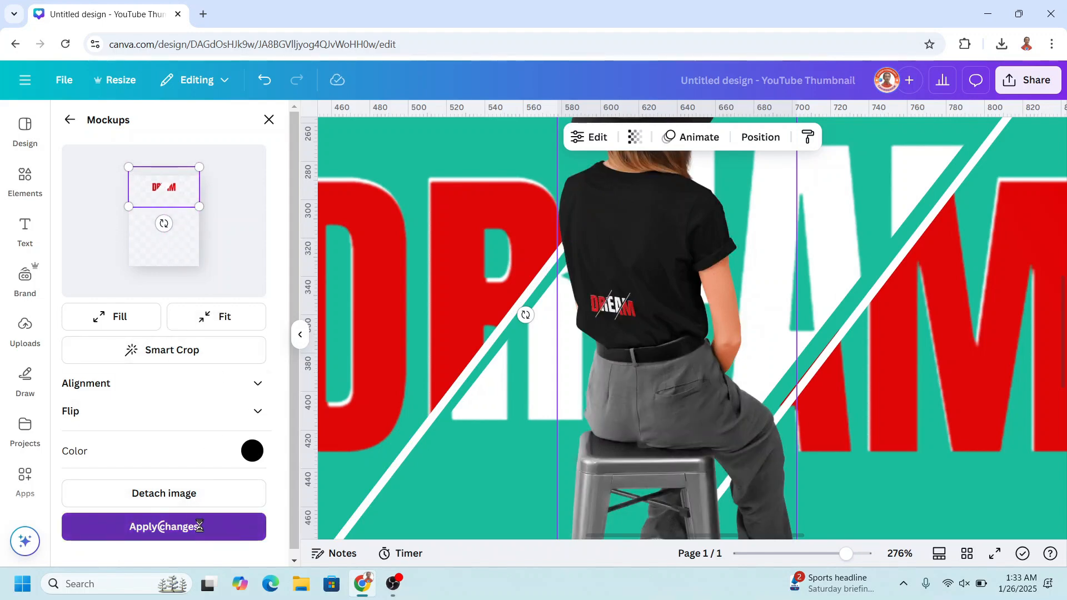
pyautogui.click(164, 527)
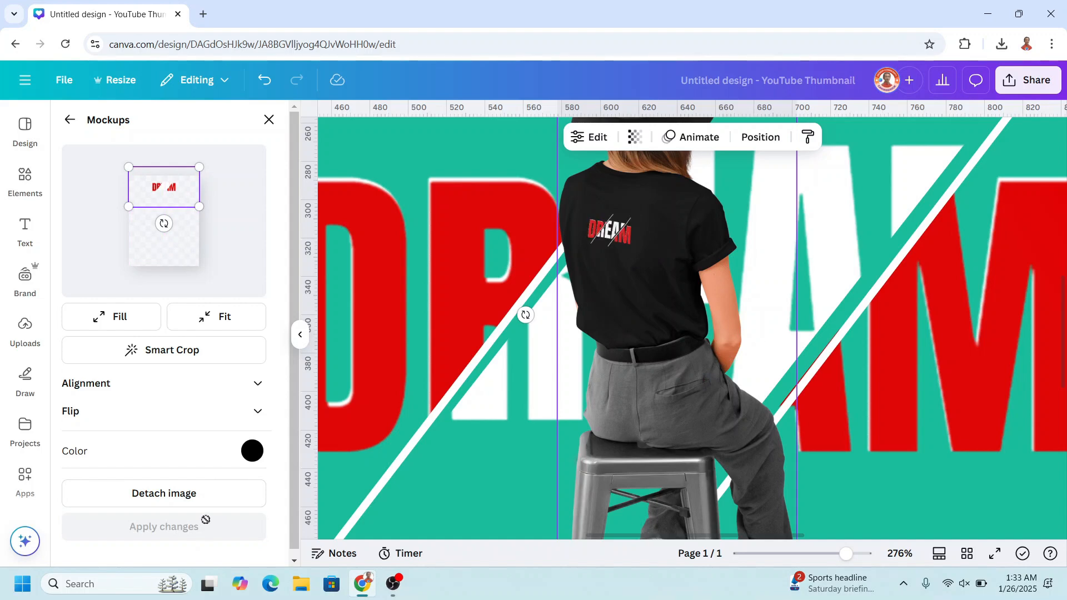
# Step: Enlarge the DREAM graphic across the shirt back, reposition it, and apply changes
pyautogui.moveTo(200, 207); pyautogui.dragTo(218, 216)
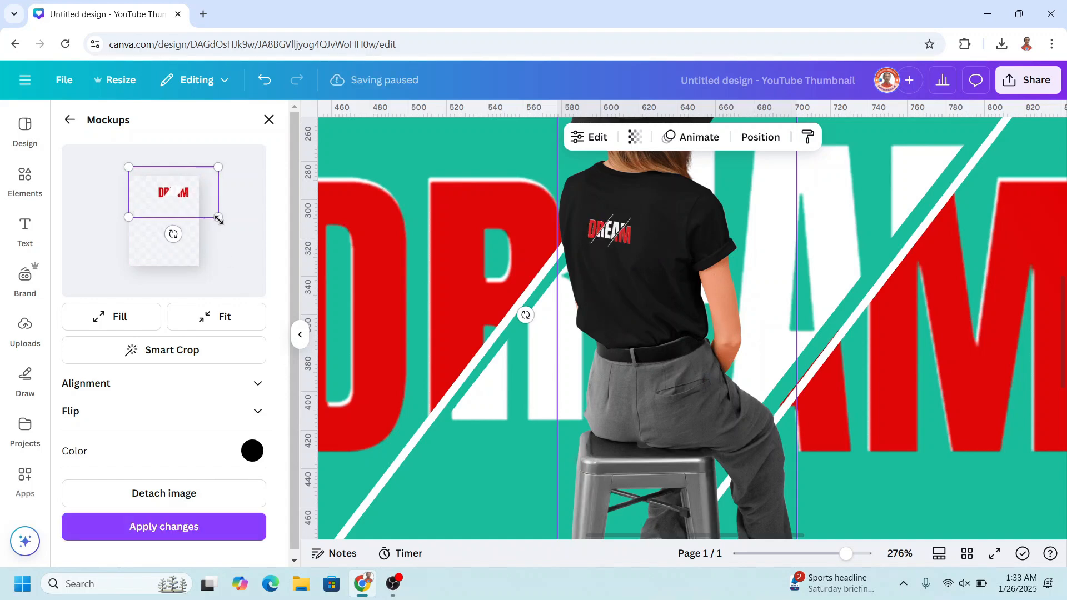
pyautogui.moveTo(218, 216); pyautogui.dragTo(212, 221)
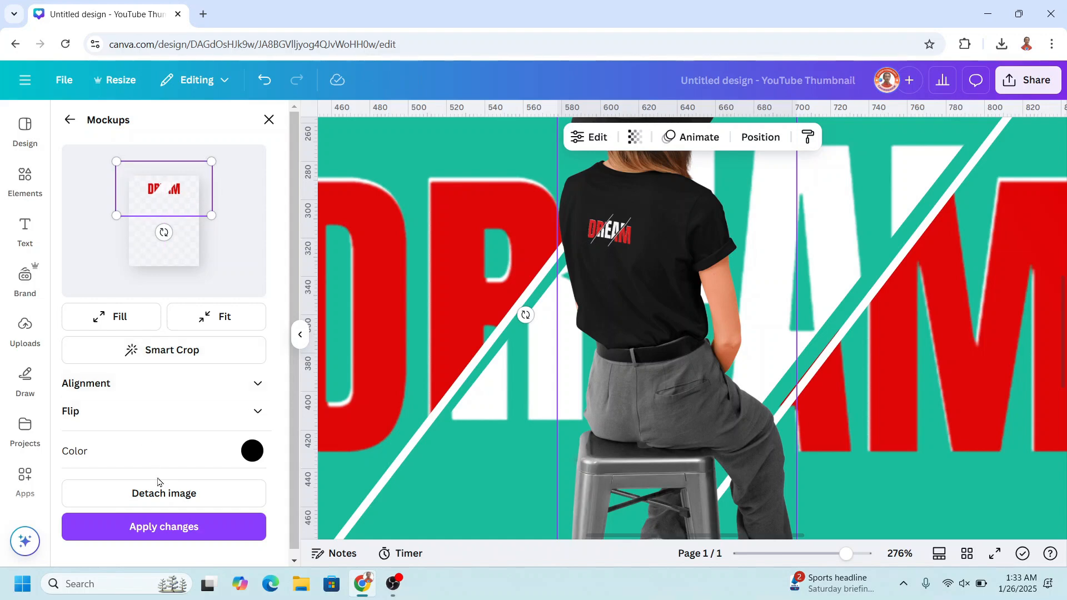
pyautogui.click(164, 527)
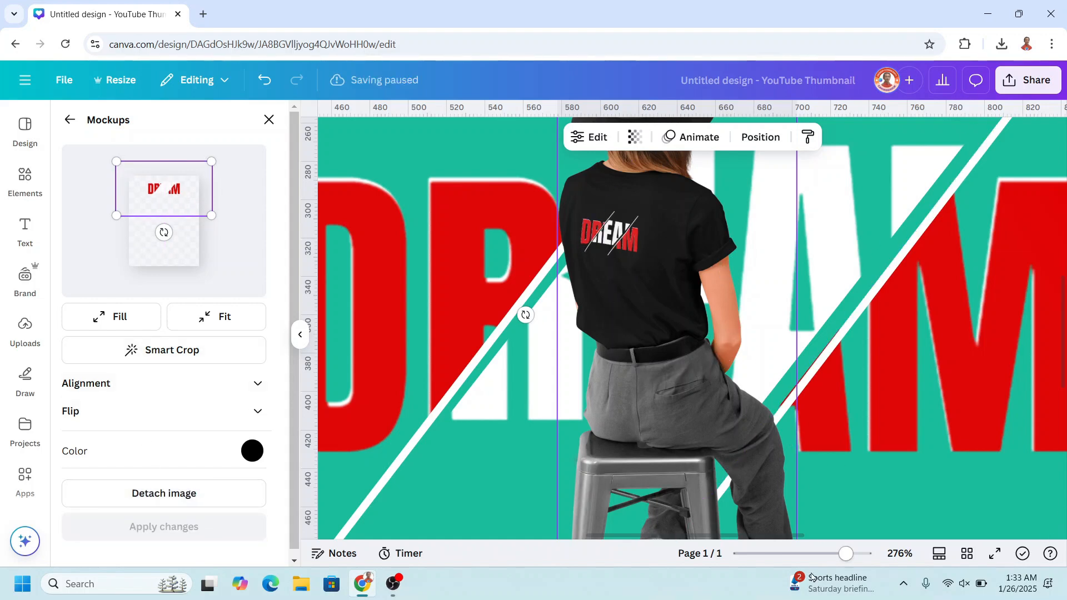